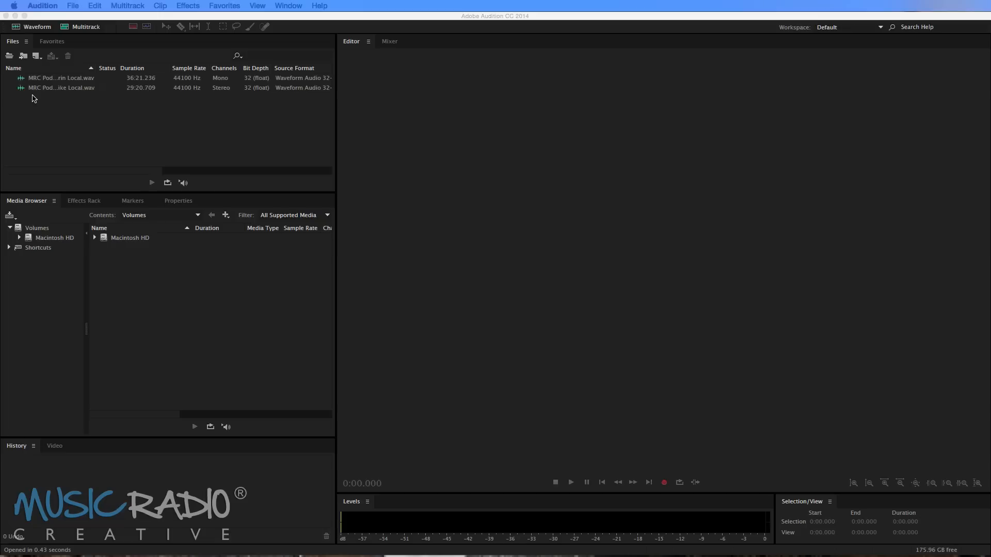
{"action": "mouse_move", "coordinate": [63, 99]}
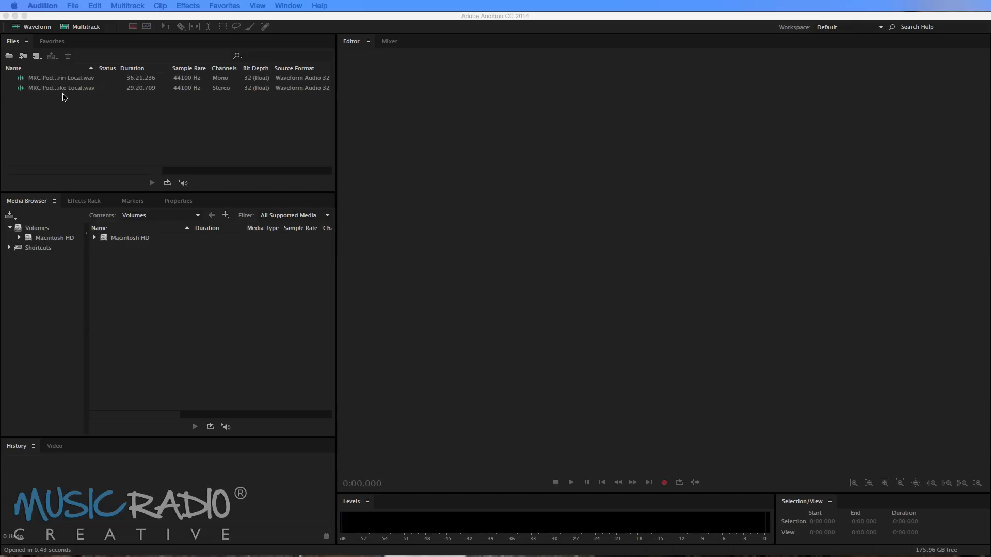
{"action": "mouse_move", "coordinate": [79, 99]}
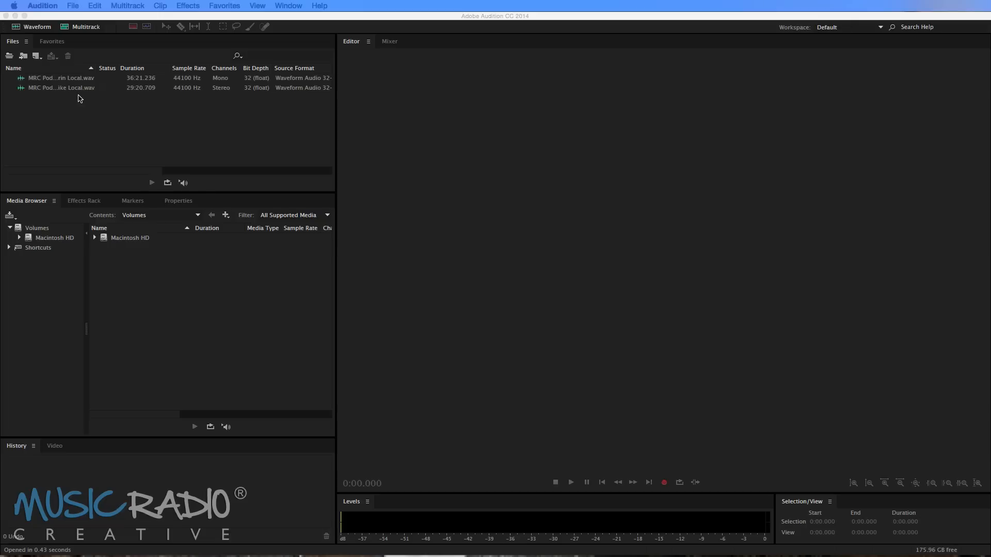
- Open the Durin Local recording in the waveform editor and play it to inspect
{"action": "double_click", "coordinate": [62, 78]}
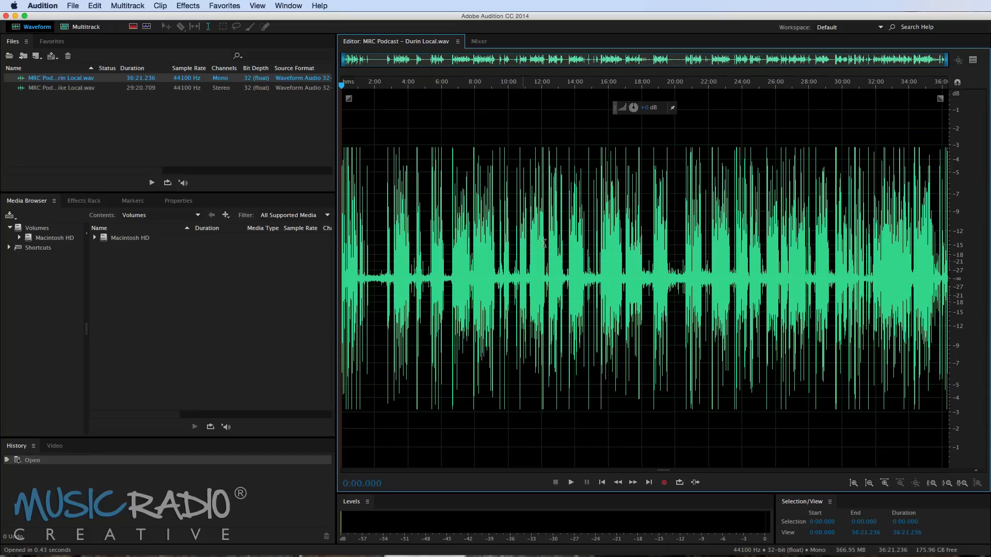
{"action": "mouse_move", "coordinate": [379, 236]}
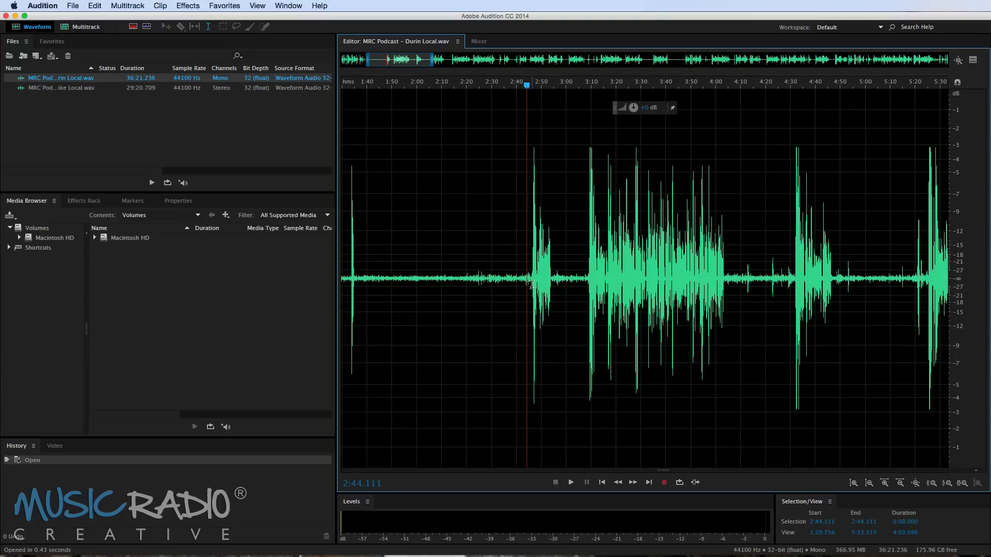
{"action": "left_click", "coordinate": [569, 481]}
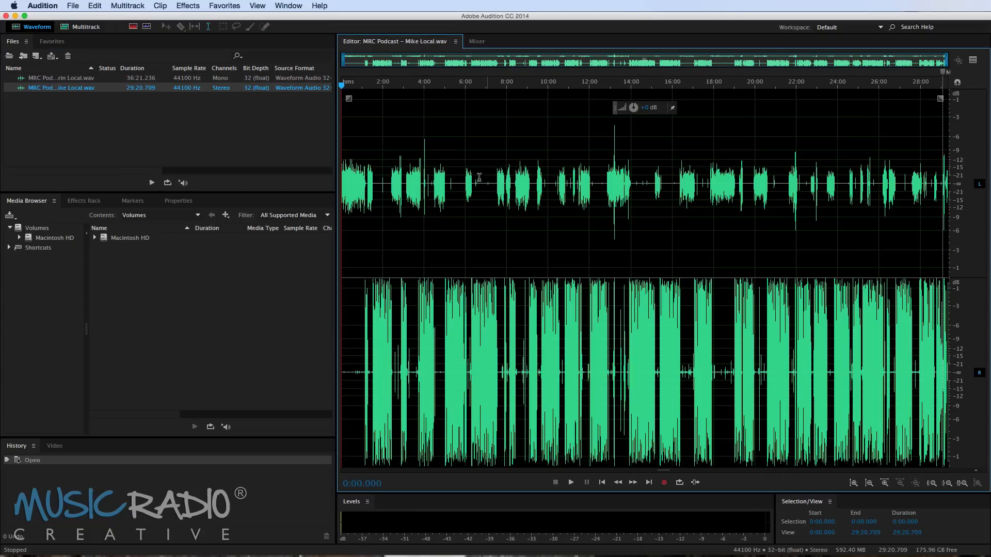
{"action": "mouse_move", "coordinate": [363, 193]}
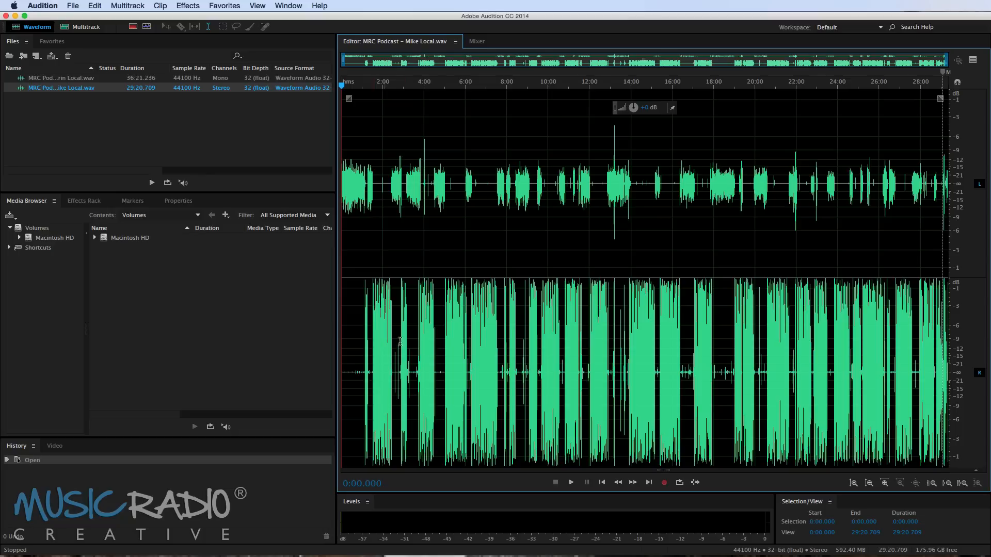
{"action": "mouse_move", "coordinate": [504, 105]}
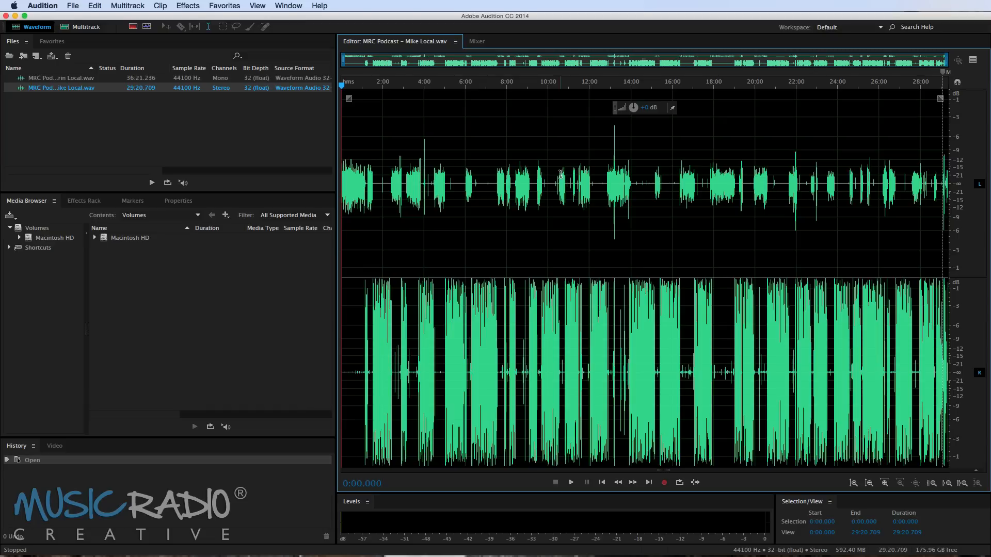
{"action": "mouse_move", "coordinate": [258, 133]}
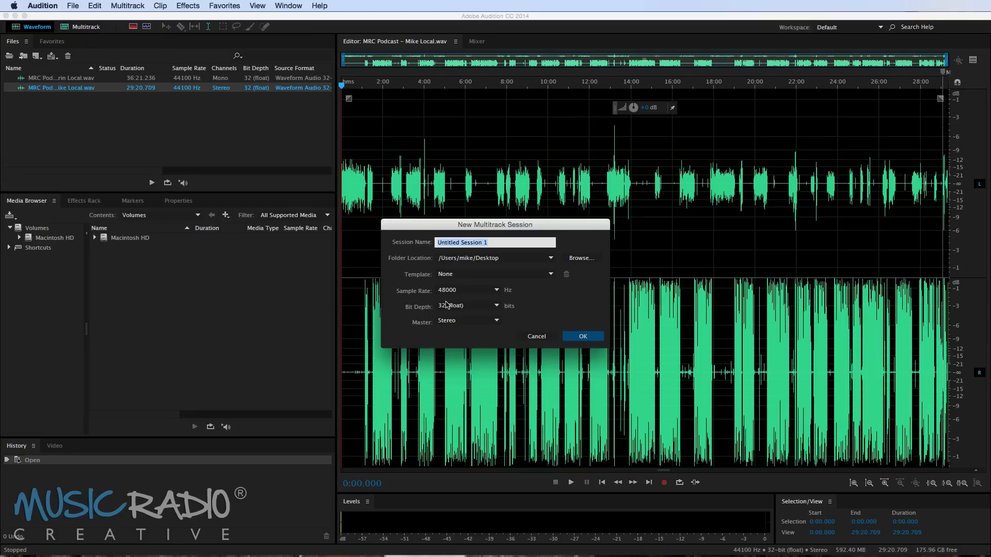
{"action": "mouse_move", "coordinate": [616, 329]}
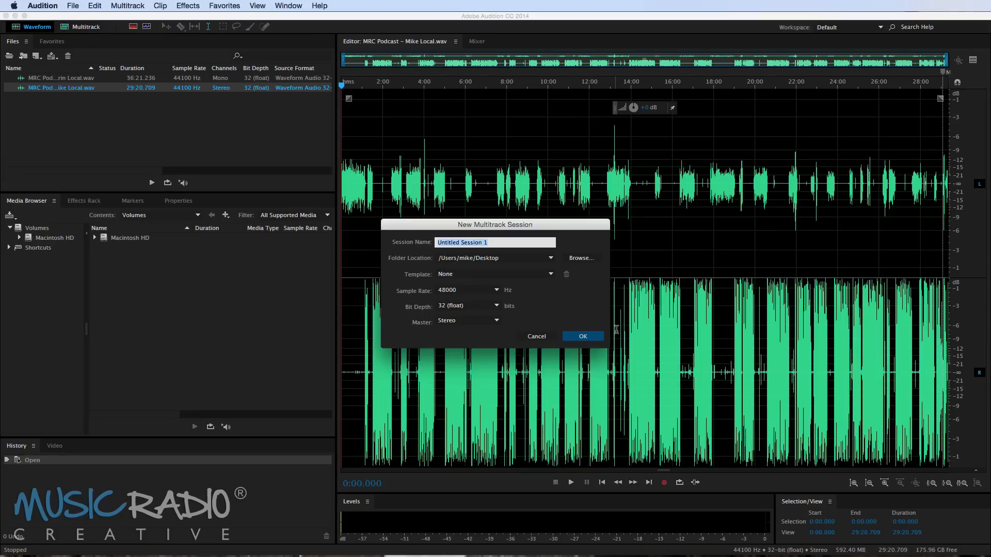
- Create the 44100 Hz 'MRC Podcast' multitrack session and shift the Durin Local clip along Track 2
{"action": "type", "text": "MRC Podcast"}
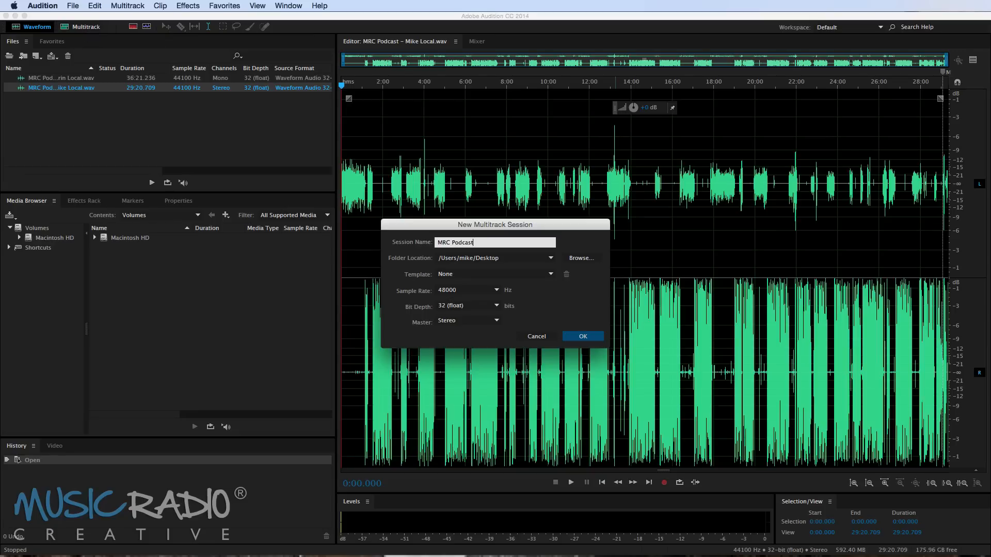
{"action": "mouse_move", "coordinate": [482, 267]}
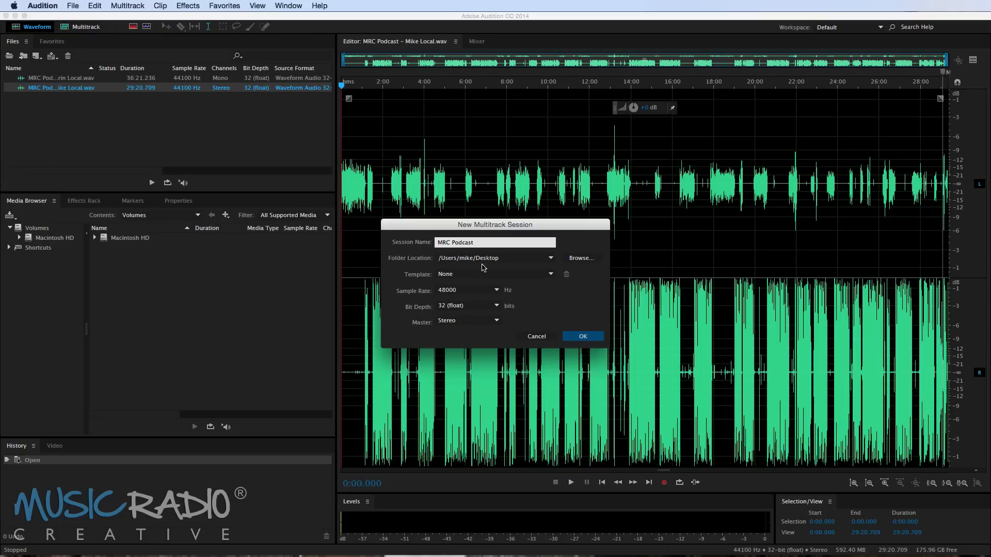
{"action": "left_click", "coordinate": [497, 290]}
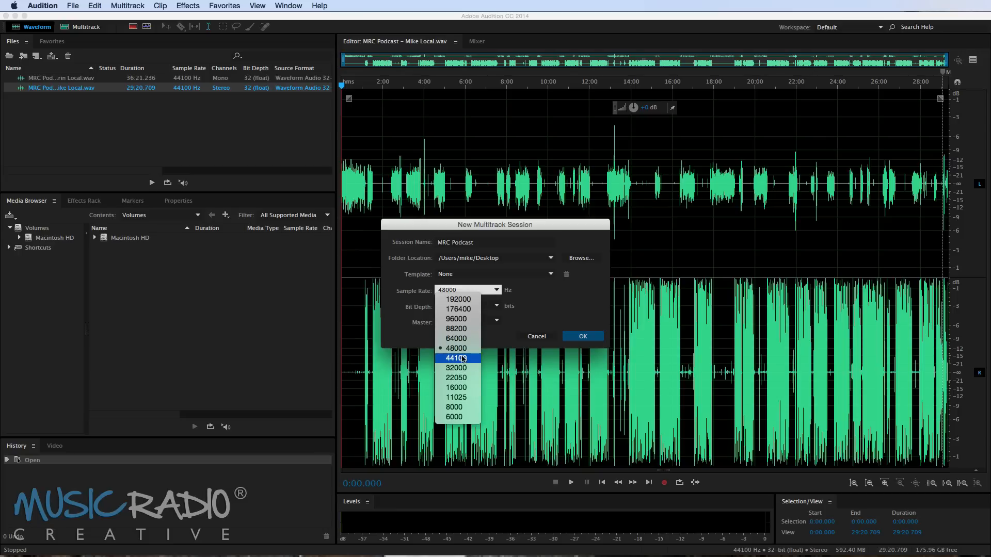
{"action": "left_click", "coordinate": [455, 358]}
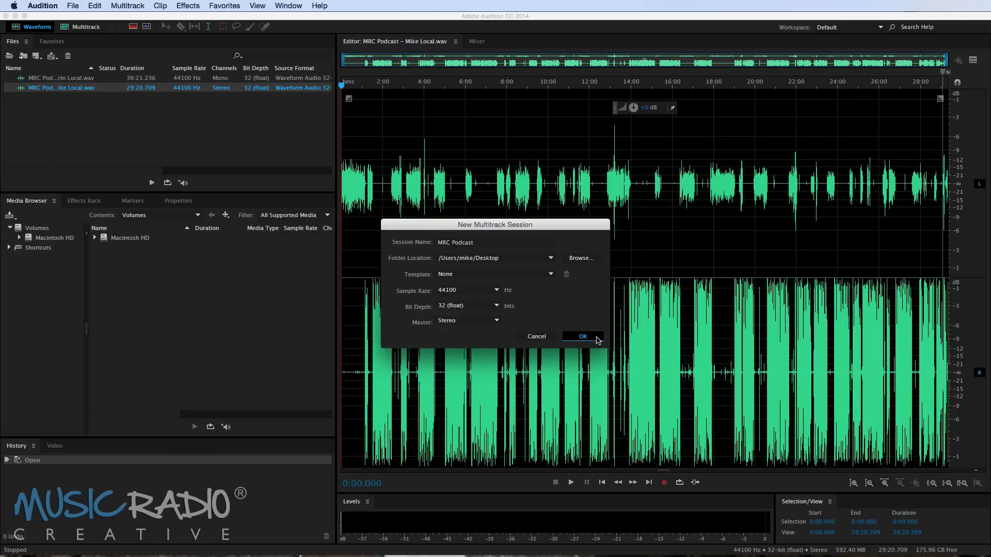
{"action": "left_click", "coordinate": [581, 335]}
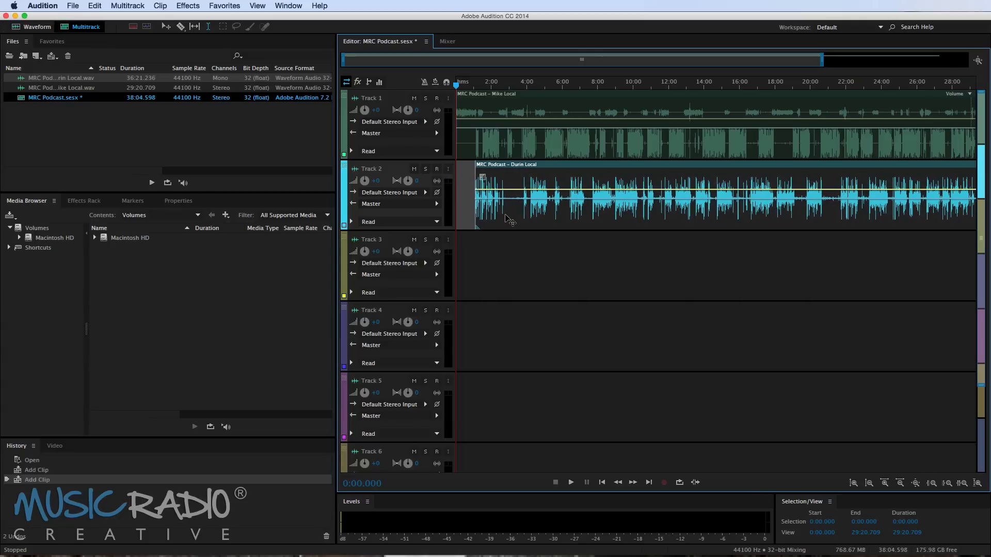
{"action": "left_click_drag", "start_coordinate": [499, 196], "coordinate": [549, 196]}
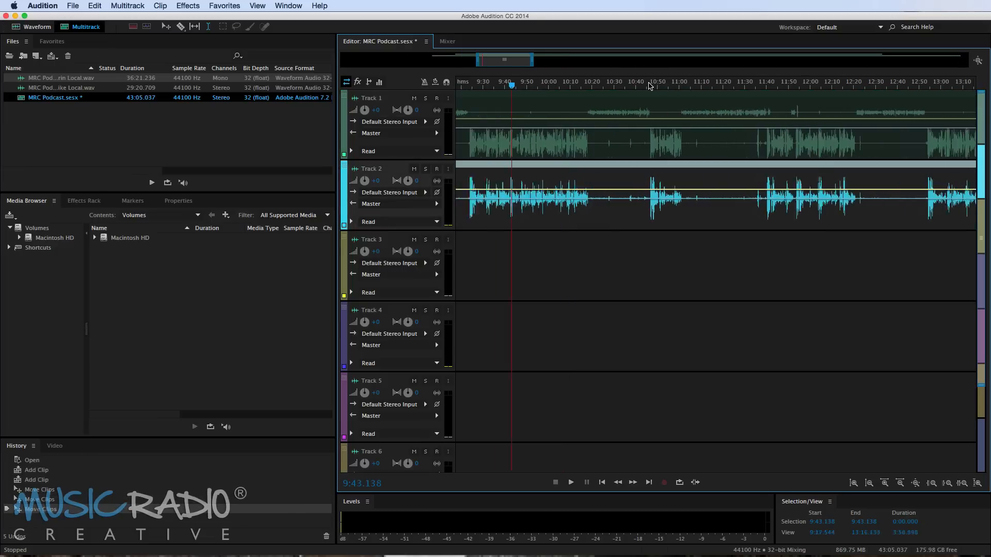
- Play the session, then replay from just before 9:00 to check the voices are in sync
{"action": "left_click", "coordinate": [569, 482]}
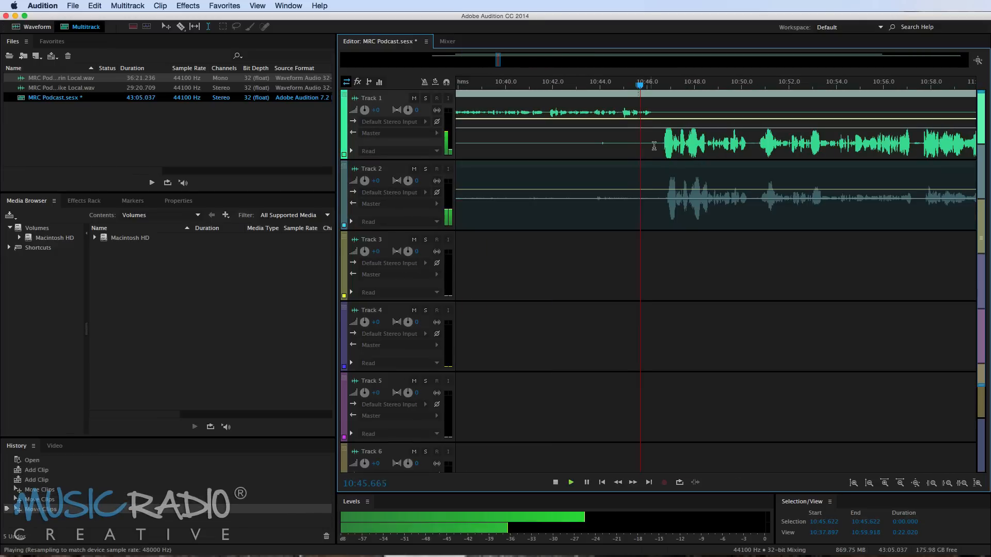
{"action": "left_click", "coordinate": [554, 482]}
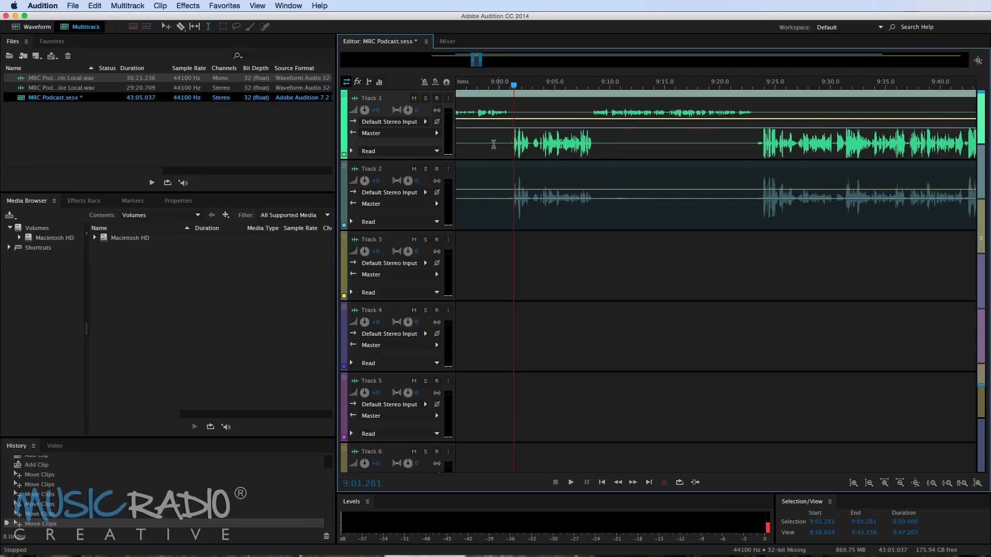
{"action": "mouse_move", "coordinate": [523, 175]}
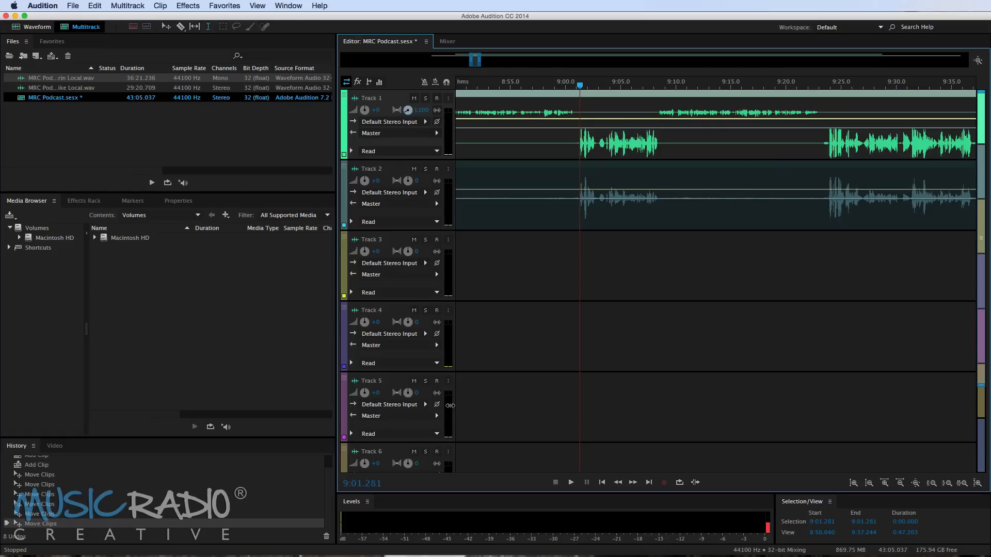
{"action": "mouse_move", "coordinate": [549, 140]}
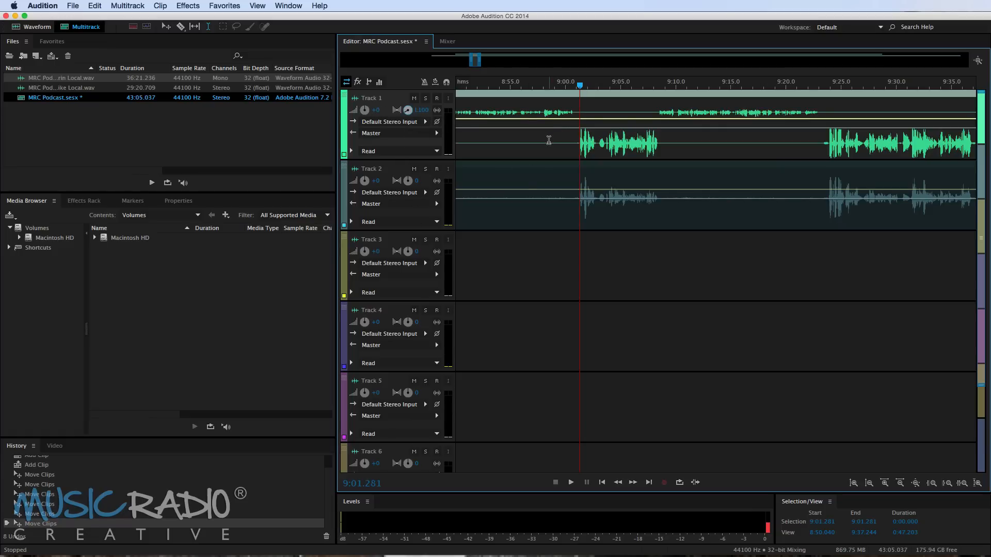
{"action": "left_click", "coordinate": [542, 81]}
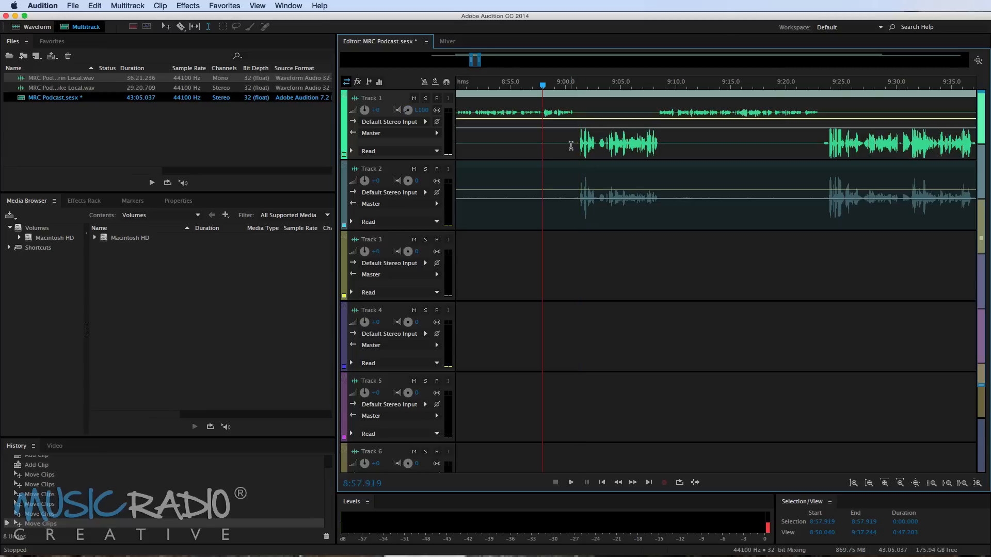
{"action": "left_click", "coordinate": [569, 482]}
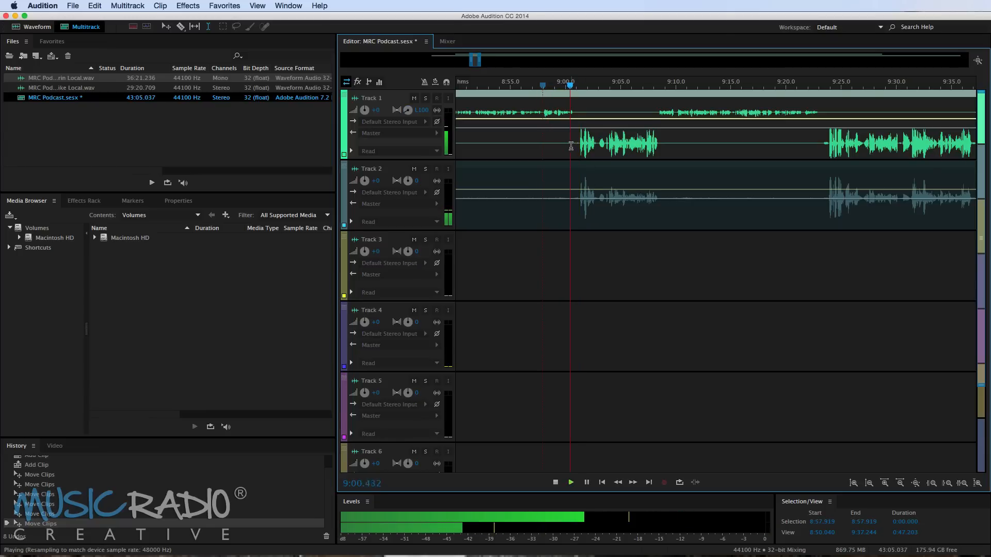
{"action": "left_click", "coordinate": [570, 482]}
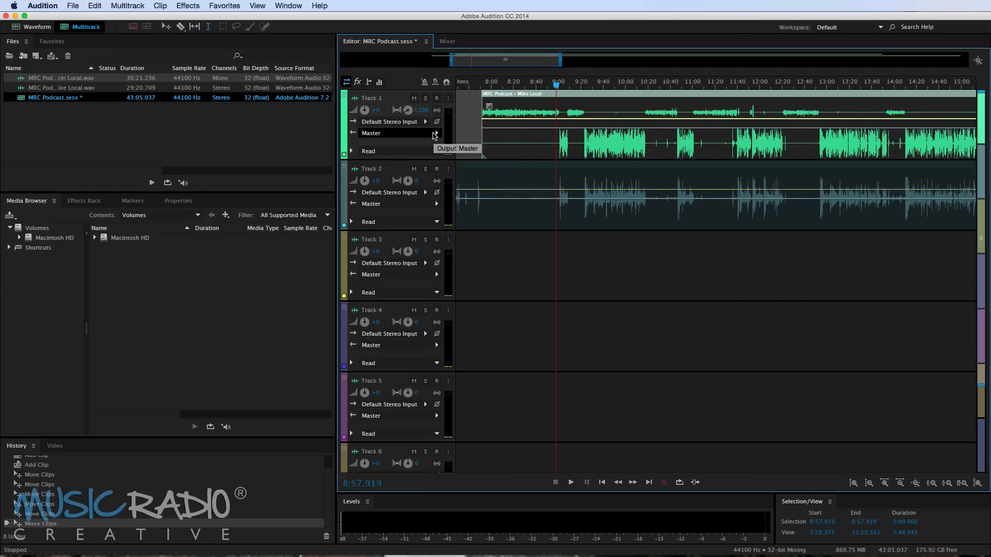
- Route Track 1 to a new mono Bus A and Track 2 into Bus A, then select Bus A
{"action": "left_click", "coordinate": [436, 133]}
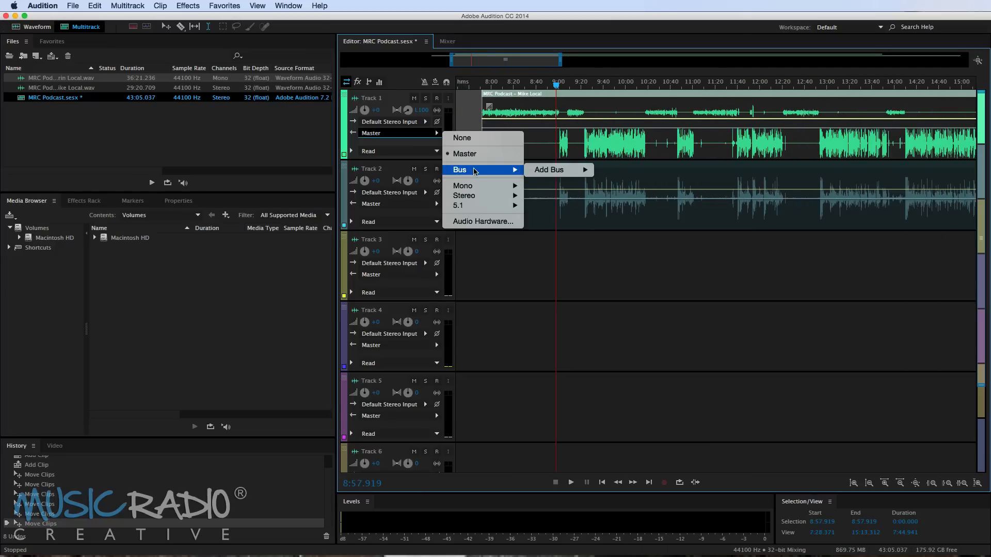
{"action": "mouse_move", "coordinate": [549, 170]}
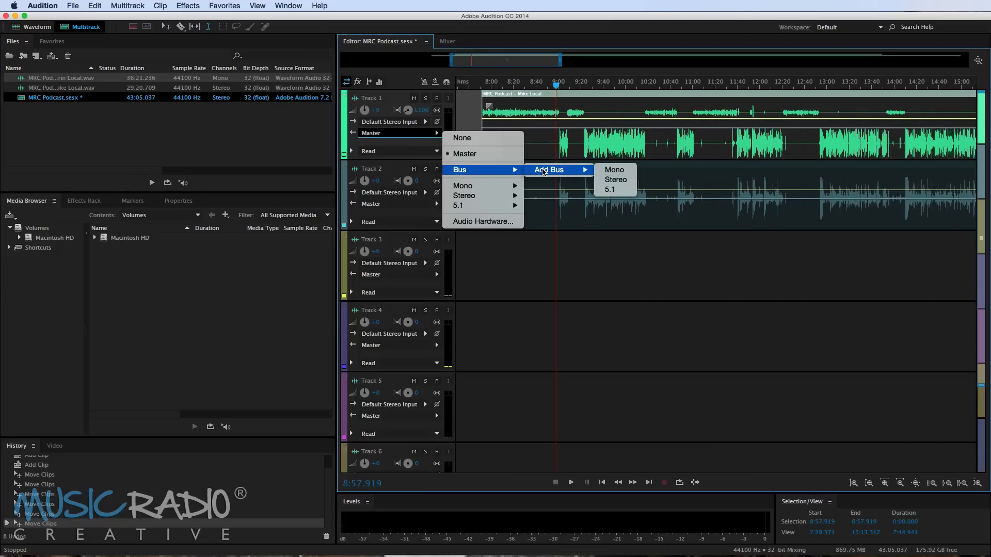
{"action": "mouse_move", "coordinate": [612, 169]}
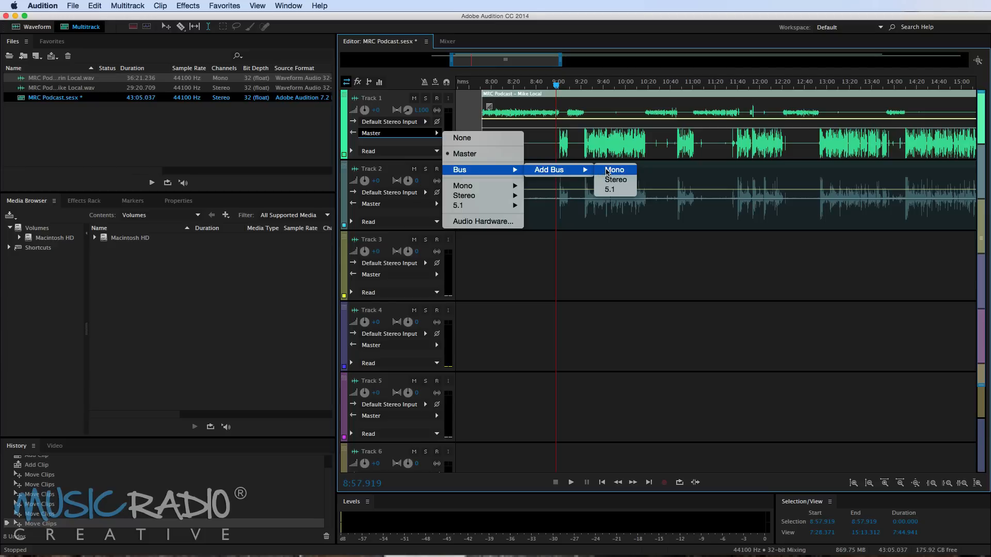
{"action": "left_click", "coordinate": [615, 180]}
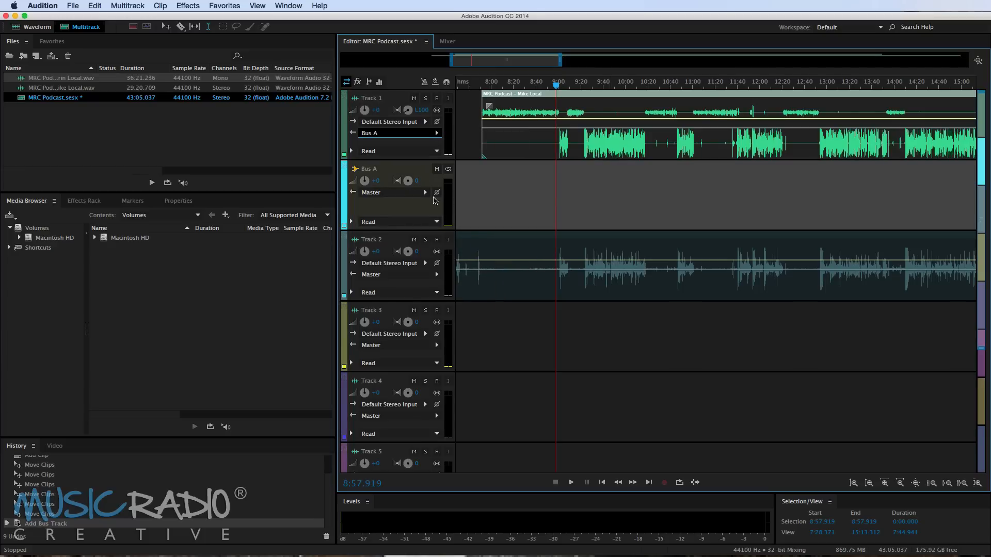
{"action": "mouse_move", "coordinate": [560, 166]}
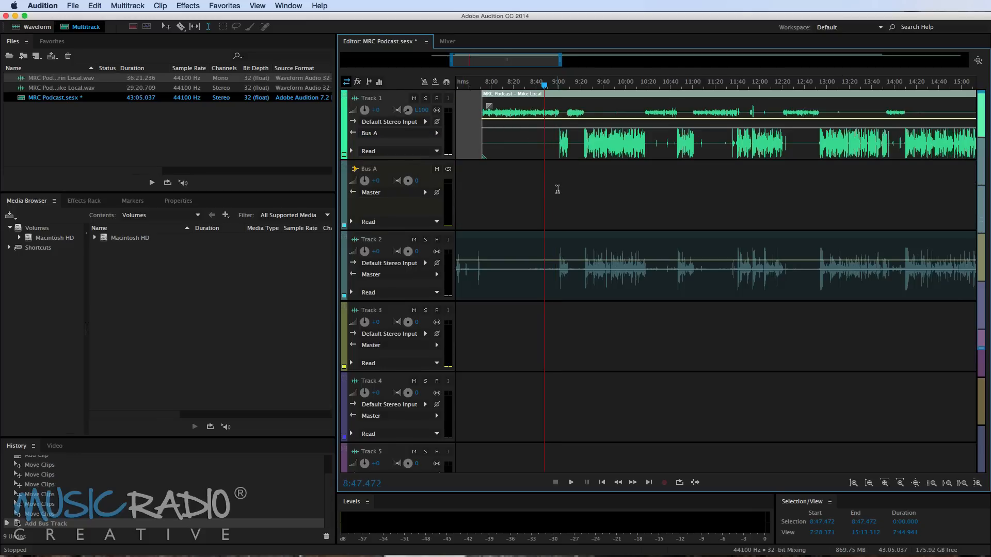
{"action": "mouse_move", "coordinate": [553, 171]}
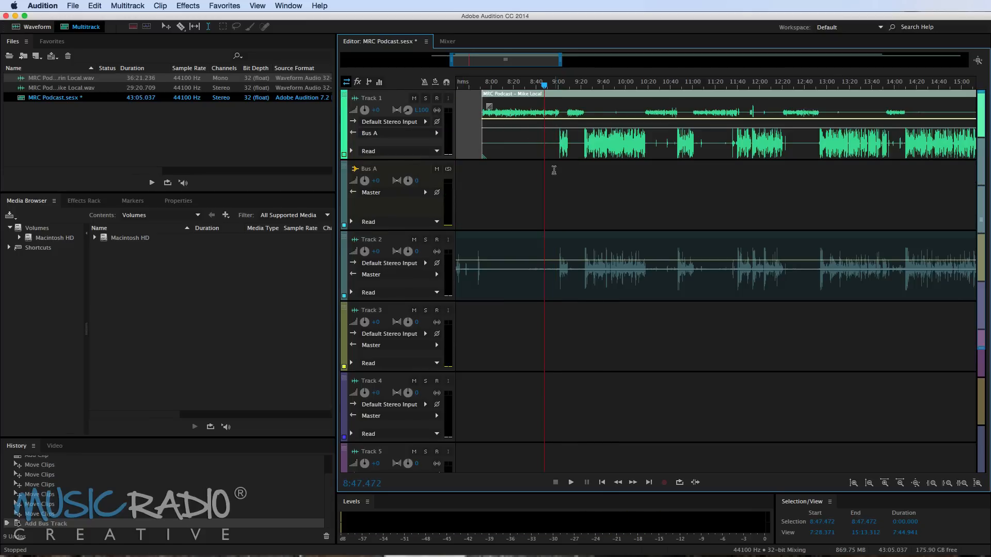
{"action": "mouse_move", "coordinate": [558, 283]}
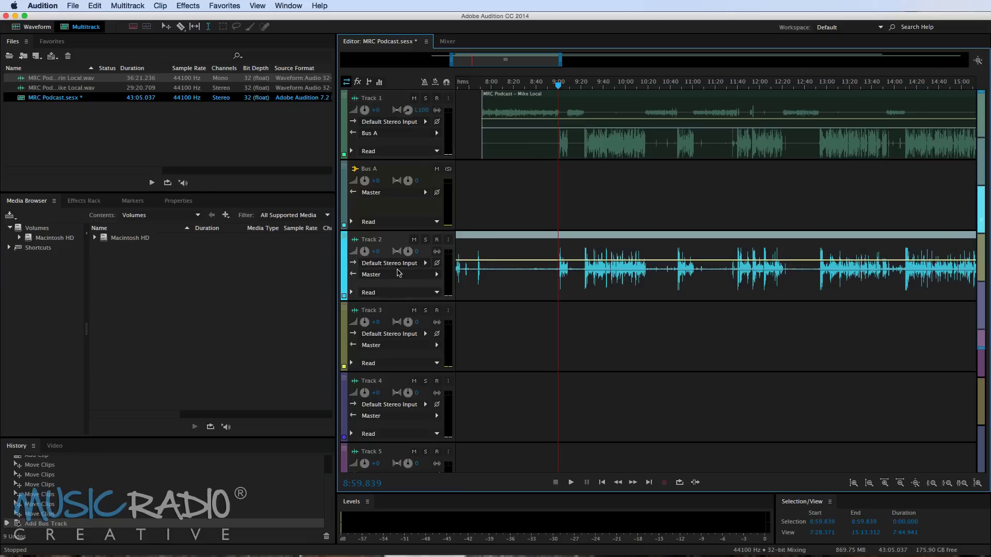
{"action": "left_click", "coordinate": [391, 274]}
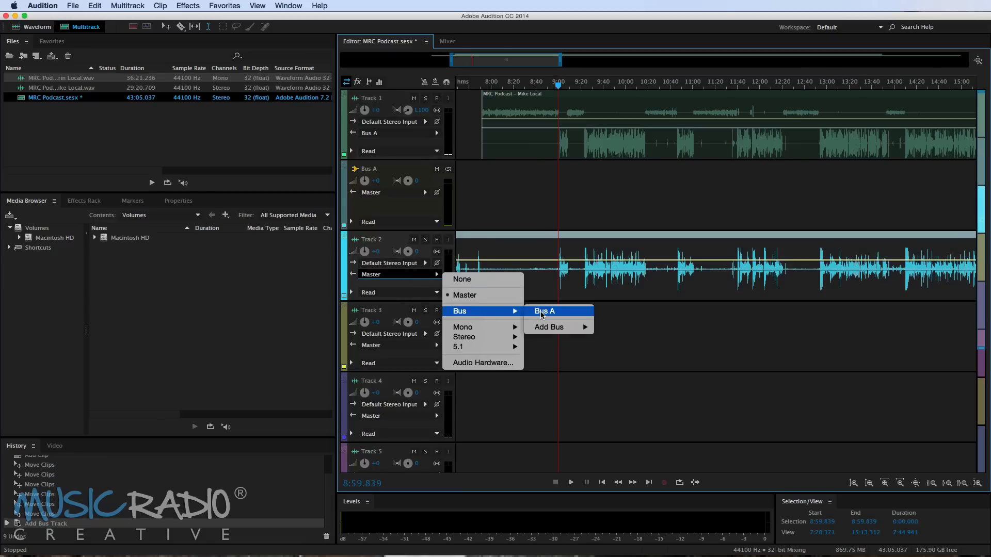
{"action": "left_click", "coordinate": [543, 310]}
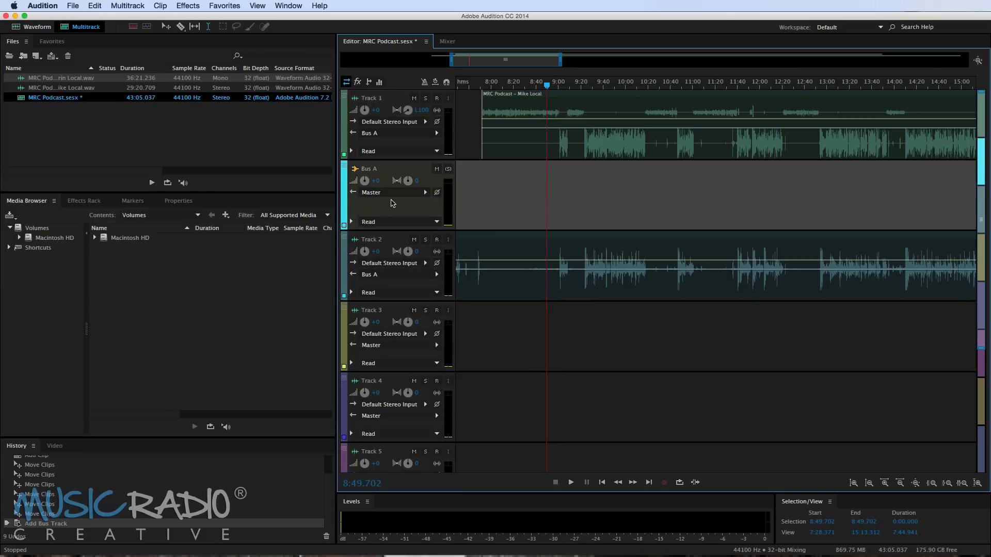
{"action": "left_click", "coordinate": [83, 200]}
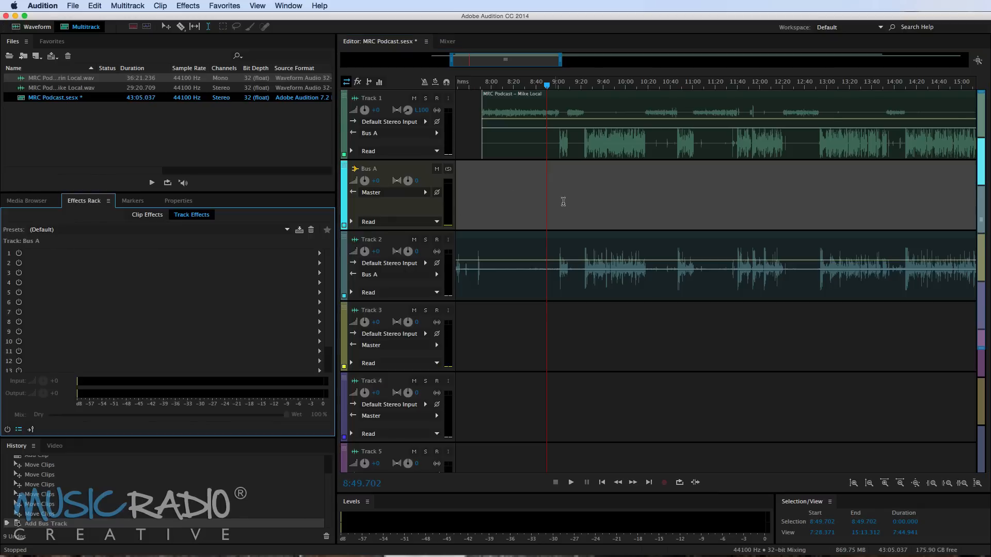
{"action": "mouse_move", "coordinate": [320, 257]}
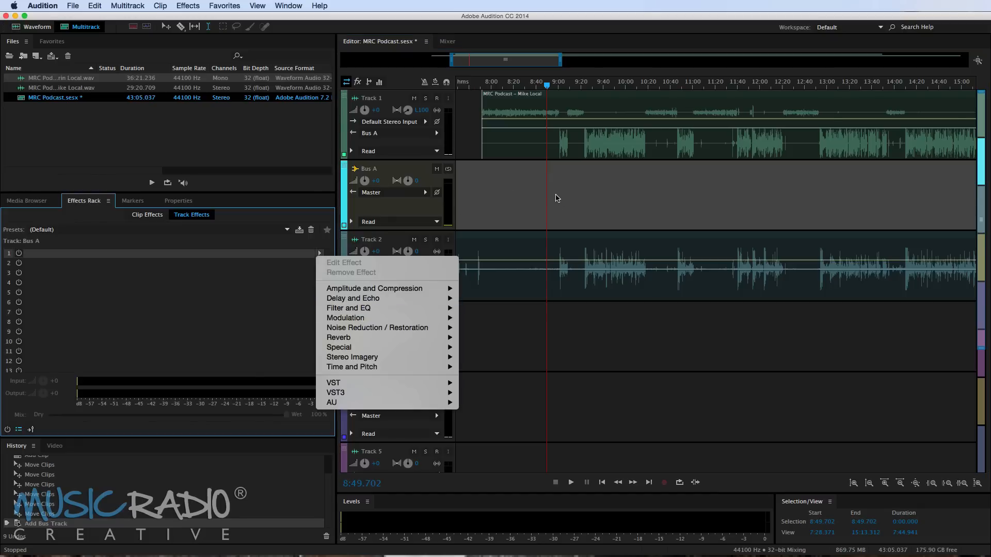
- Select Track 1 to display its empty effects rack
{"action": "left_click", "coordinate": [555, 191]}
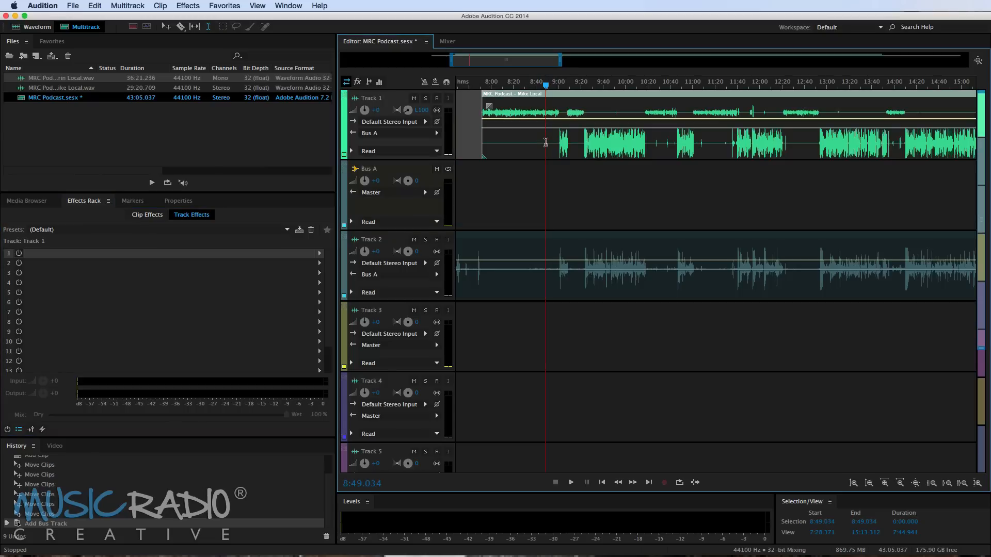
{"action": "mouse_move", "coordinate": [555, 155]}
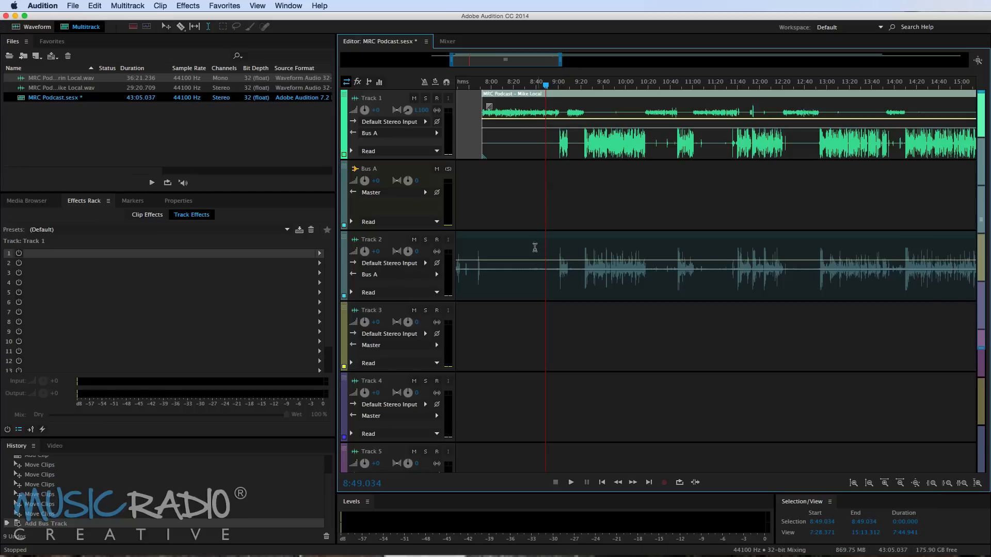
{"action": "mouse_move", "coordinate": [572, 202]}
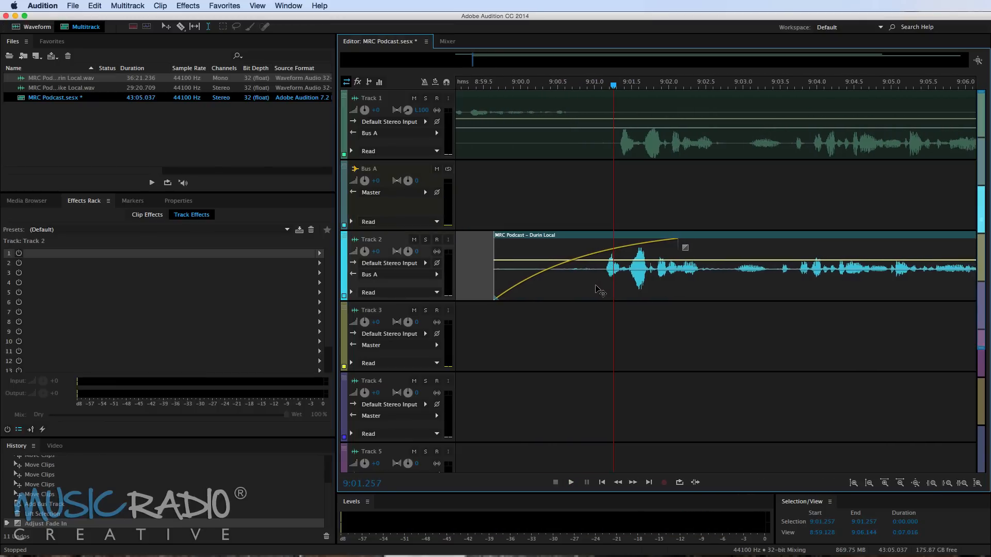
- Start and stop playback to review Track 2's audio
{"action": "left_click", "coordinate": [569, 482]}
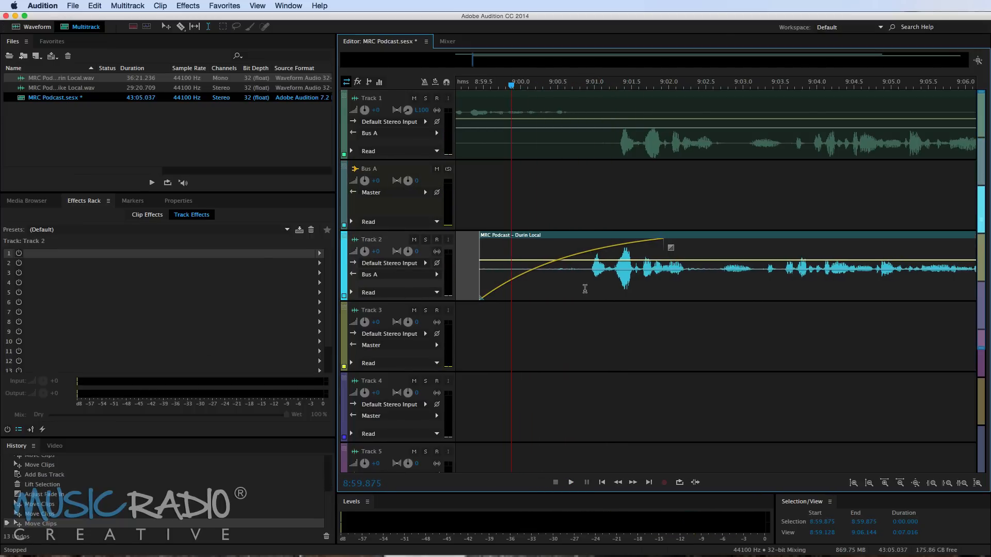
{"action": "left_click", "coordinate": [569, 481]}
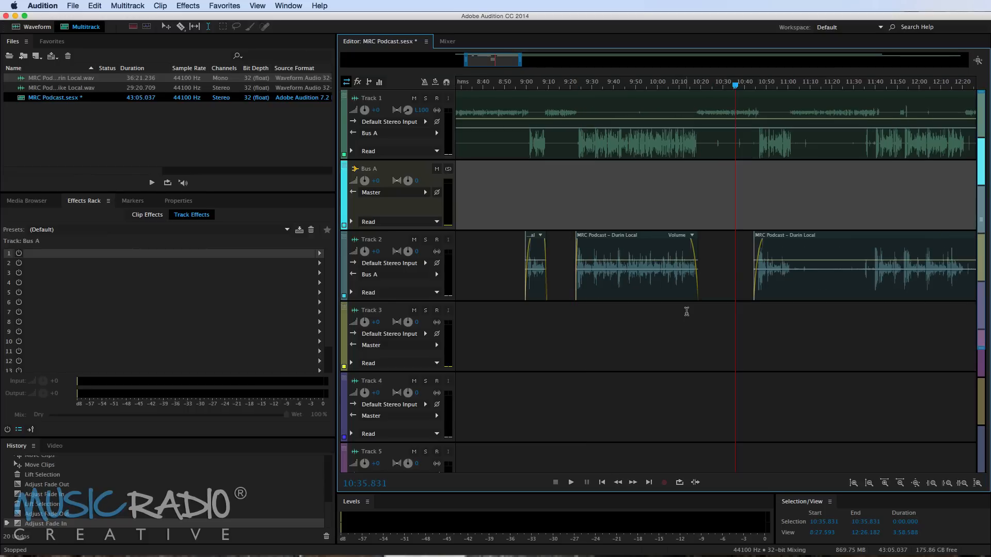
{"action": "mouse_move", "coordinate": [628, 249]}
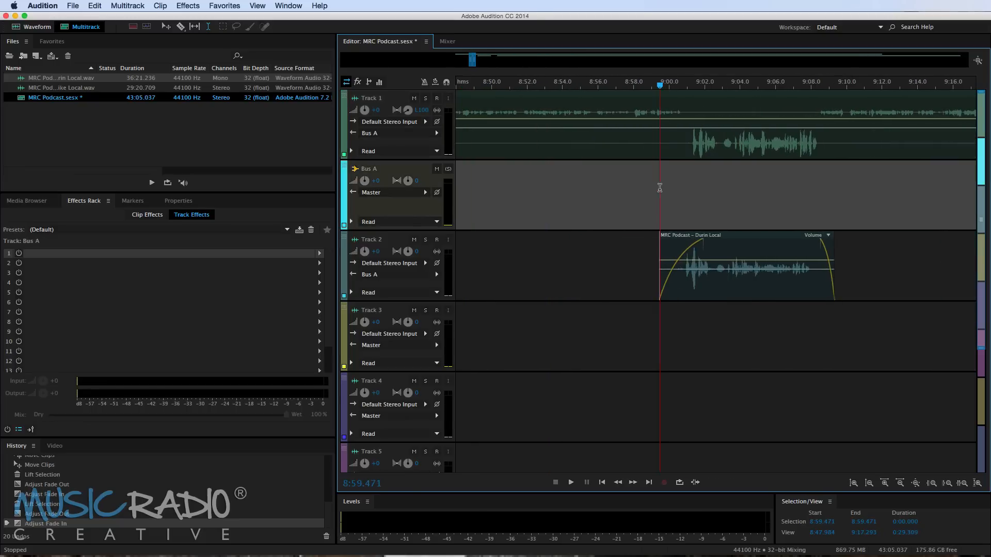
- Toggle playback of the multitrack session
{"action": "left_click", "coordinate": [569, 482]}
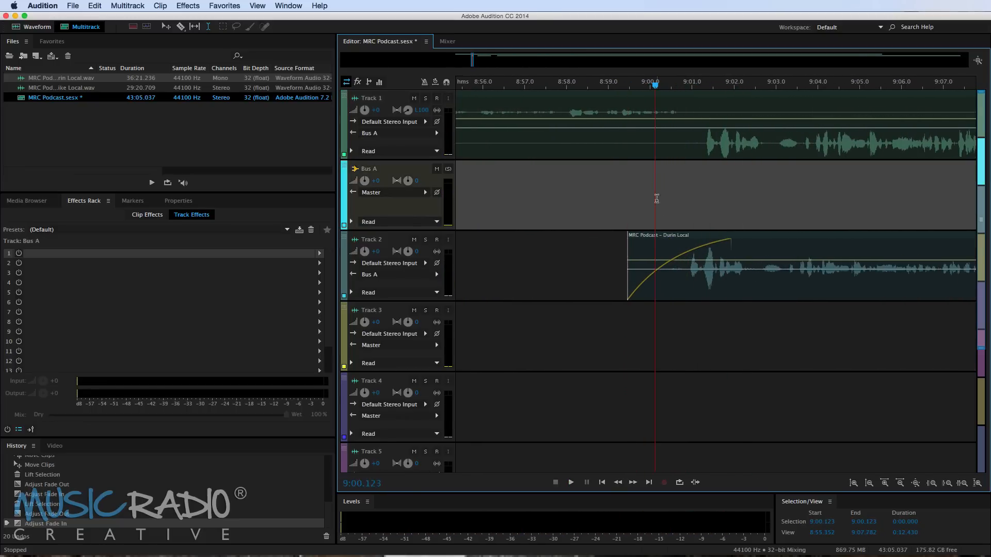
{"action": "mouse_move", "coordinate": [365, 110]}
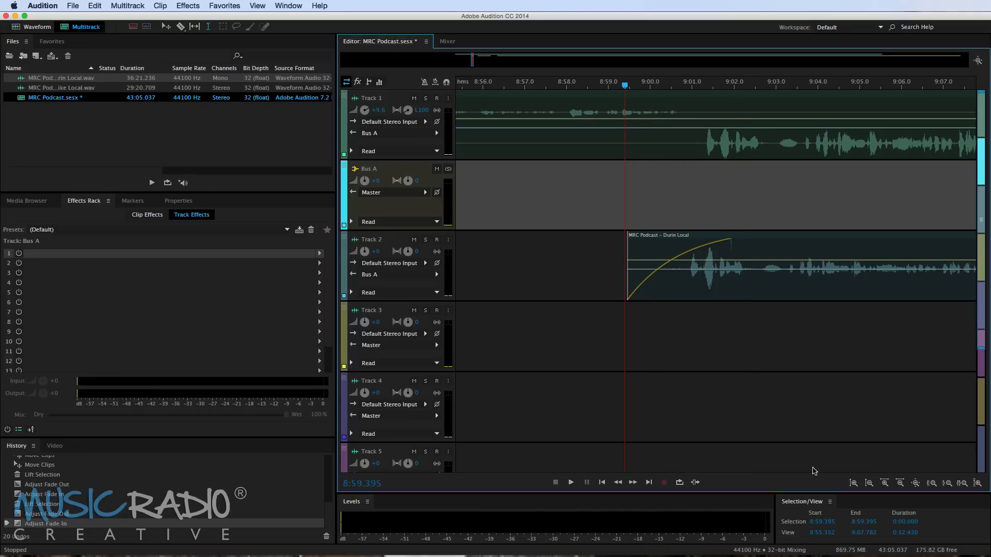
{"action": "mouse_move", "coordinate": [722, 534]}
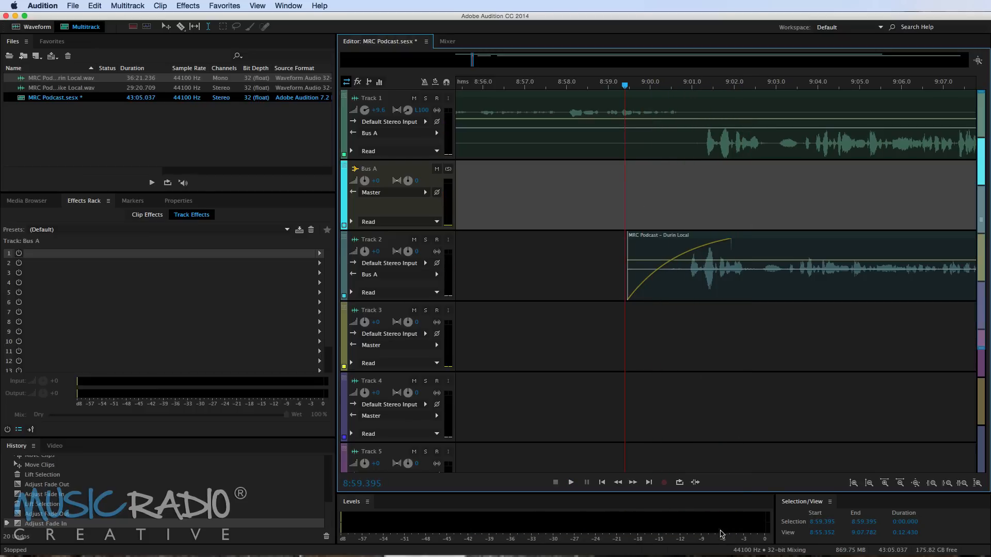
{"action": "mouse_move", "coordinate": [718, 523]}
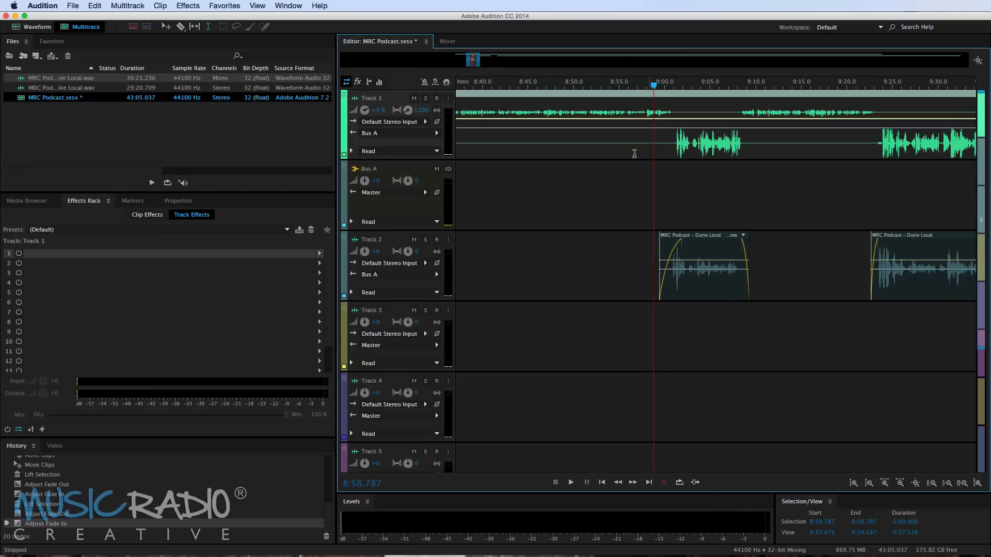
- Add a Default Parametric Equalizer to Track 1, boosting the highs and dipping around 136 Hz
{"action": "left_click", "coordinate": [319, 253]}
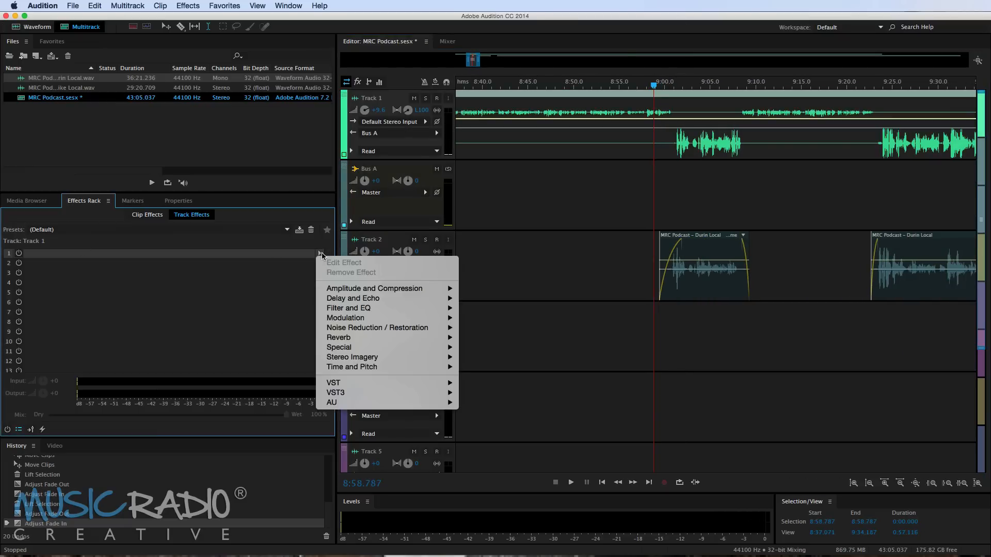
{"action": "mouse_move", "coordinate": [348, 307]}
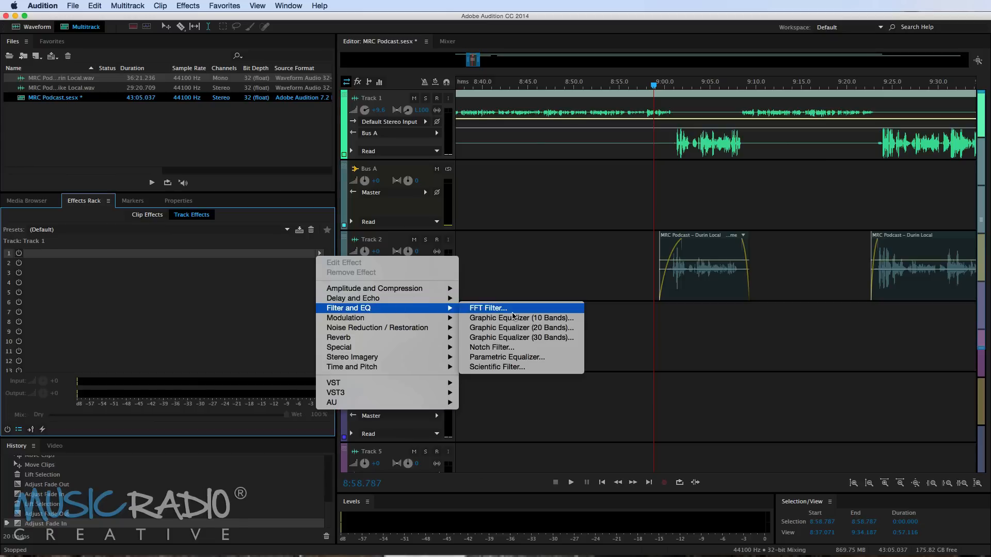
{"action": "left_click", "coordinate": [507, 357]}
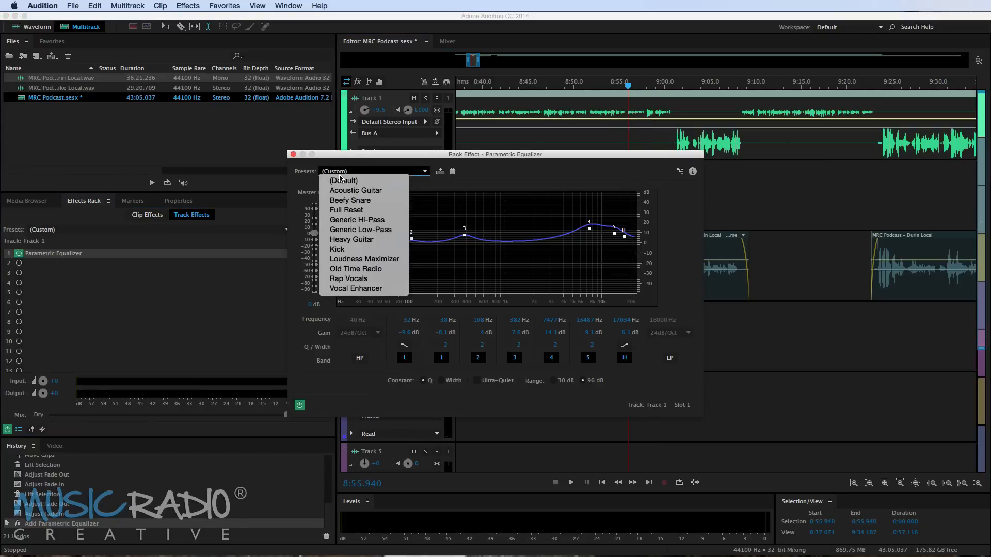
{"action": "left_click", "coordinate": [343, 180]}
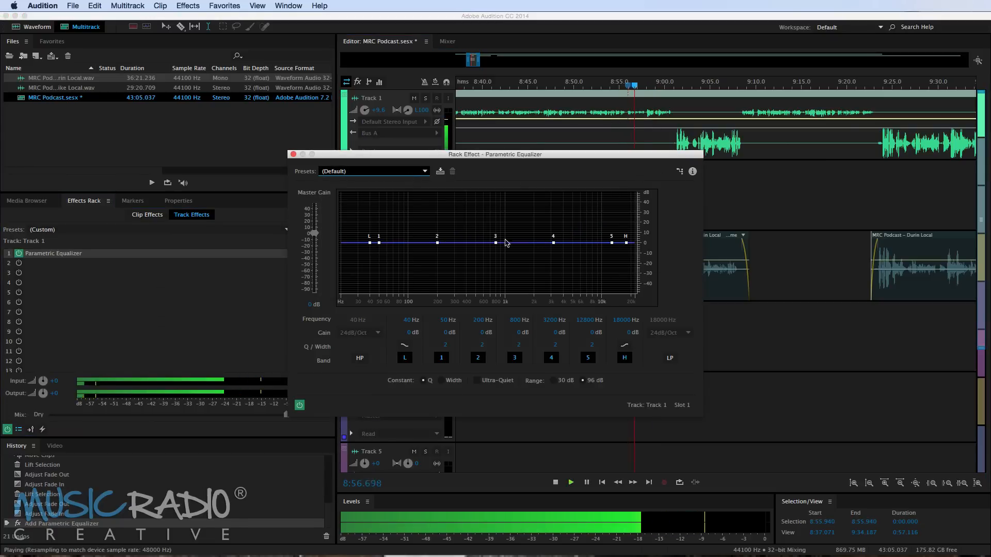
{"action": "left_click_drag", "start_coordinate": [490, 241], "coordinate": [476, 240]}
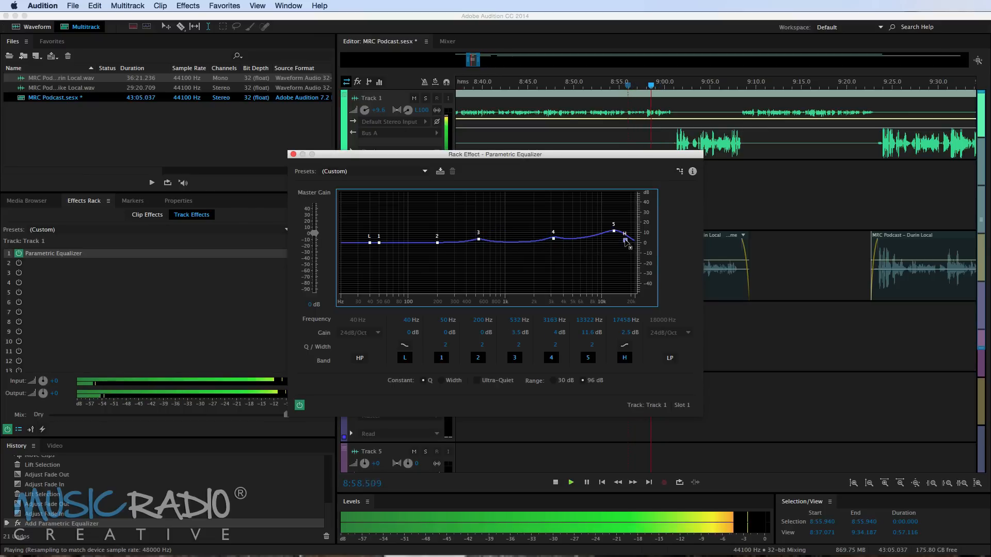
{"action": "left_click_drag", "start_coordinate": [436, 236], "coordinate": [421, 245]}
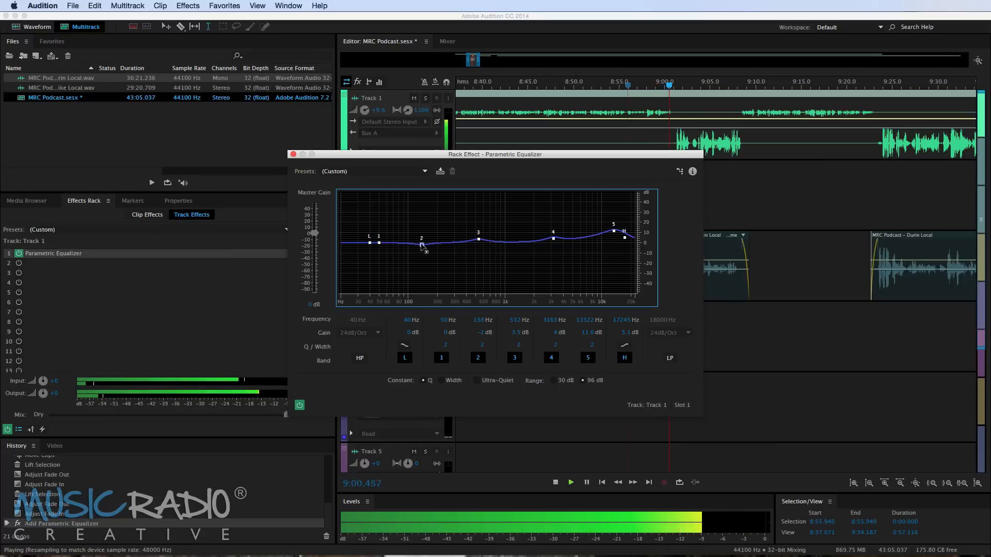
{"action": "left_click", "coordinate": [555, 482]}
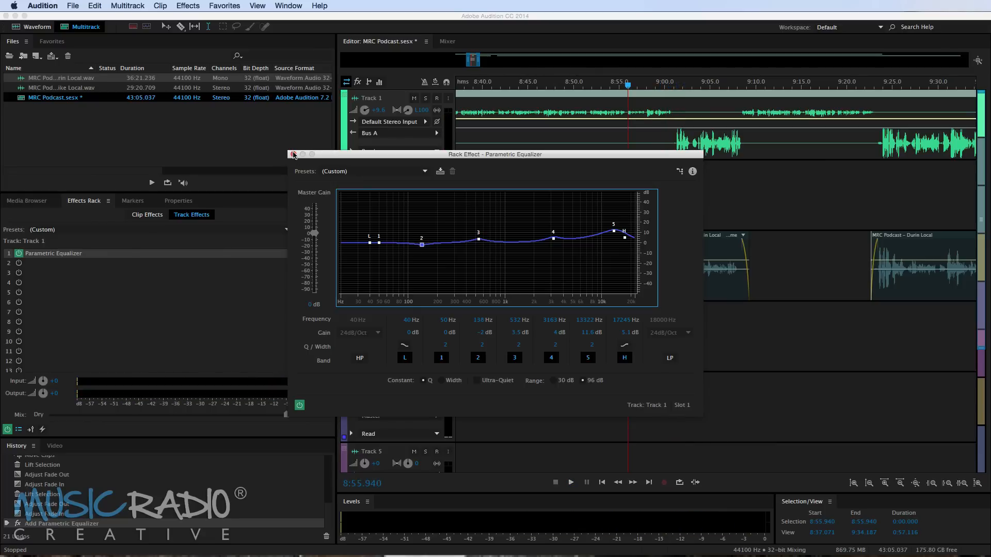
{"action": "left_click", "coordinate": [293, 154]}
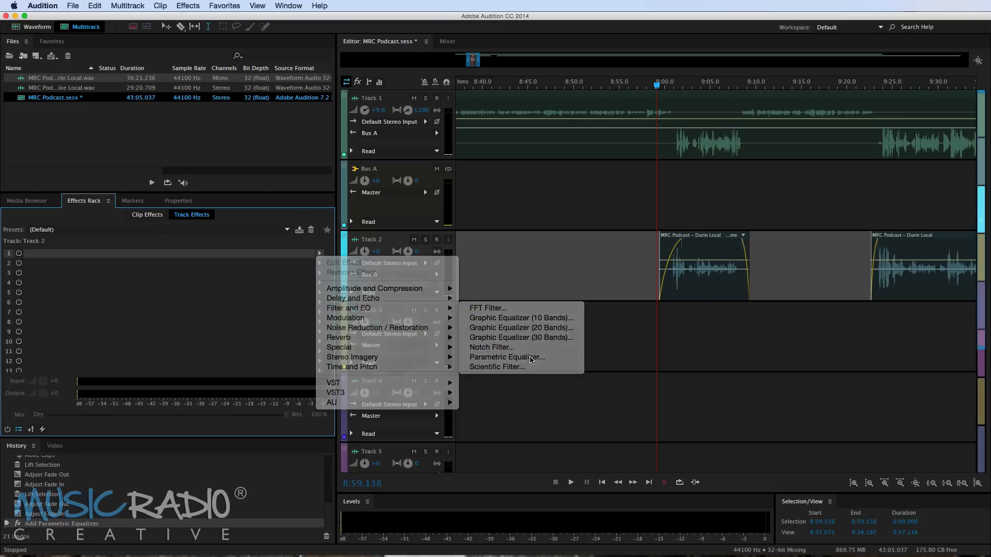
- Add a Parametric Equalizer to Track 2, easing 3.4 kHz, lifting 632 Hz and boosting 103 Hz
{"action": "left_click", "coordinate": [506, 357]}
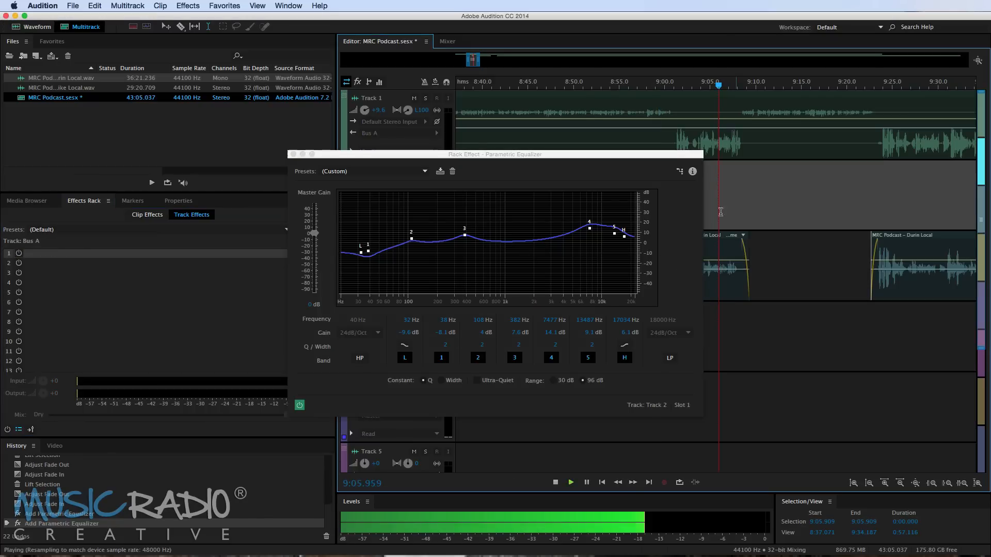
{"action": "left_click", "coordinate": [373, 170]}
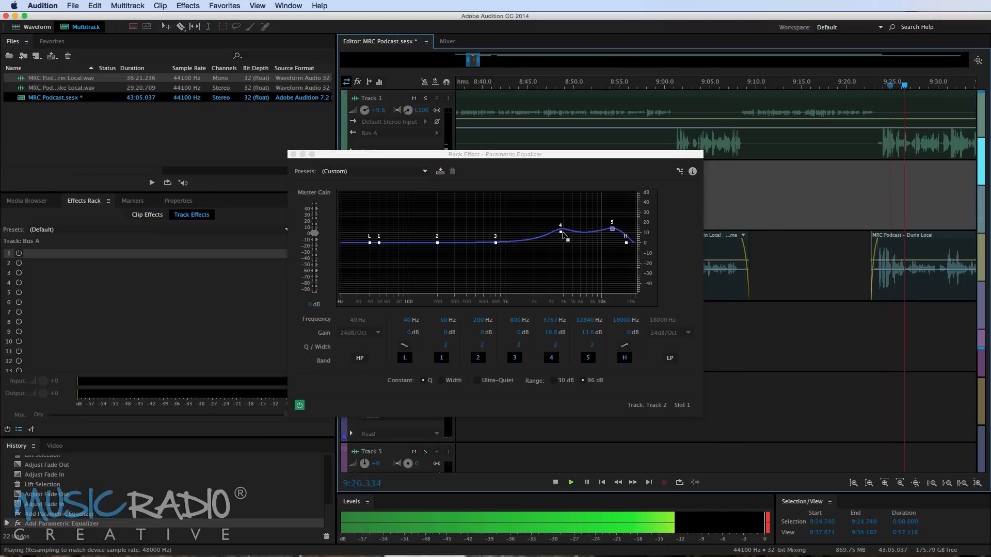
{"action": "left_click_drag", "start_coordinate": [560, 226], "coordinate": [555, 242]}
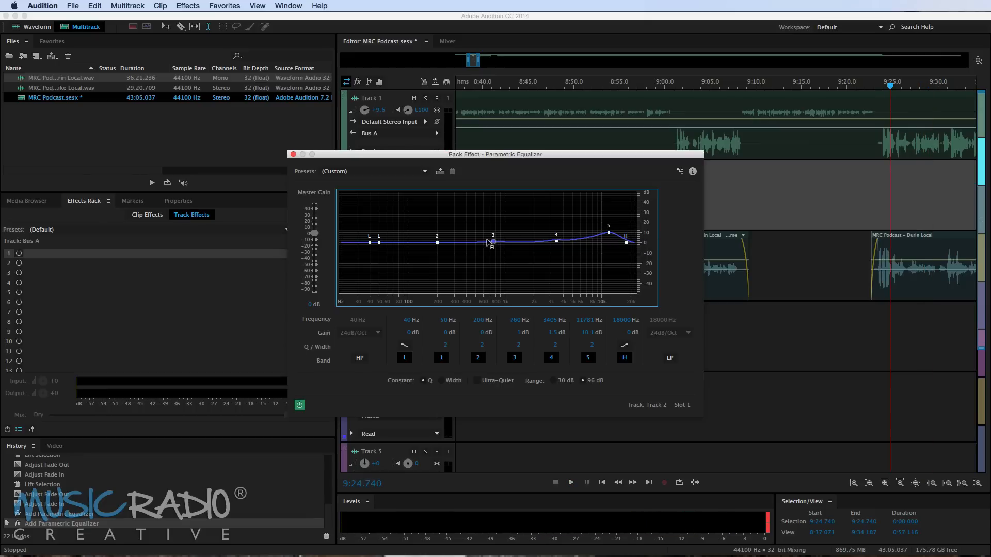
{"action": "left_click_drag", "start_coordinate": [493, 241], "coordinate": [436, 245]}
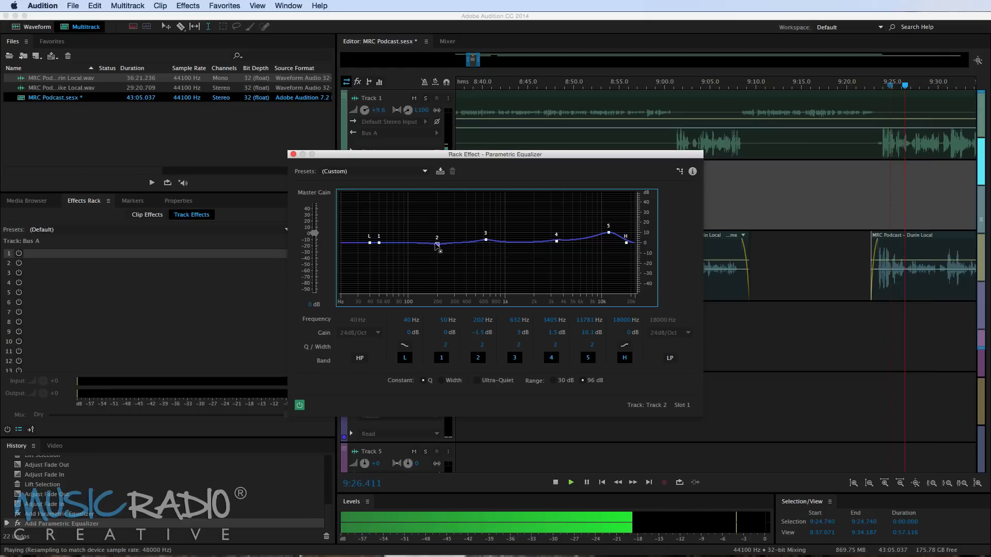
{"action": "left_click_drag", "start_coordinate": [436, 245], "coordinate": [409, 237]}
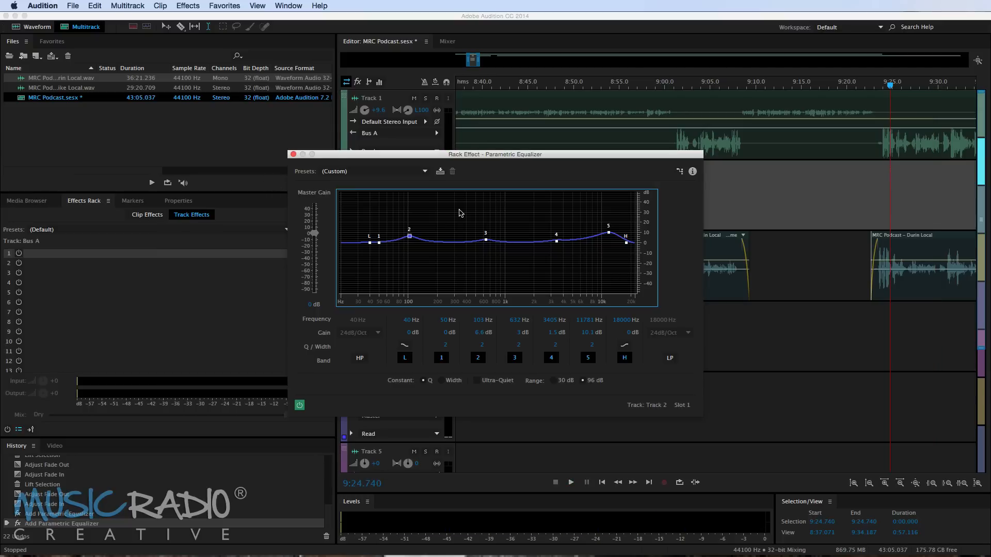
{"action": "mouse_move", "coordinate": [490, 247]}
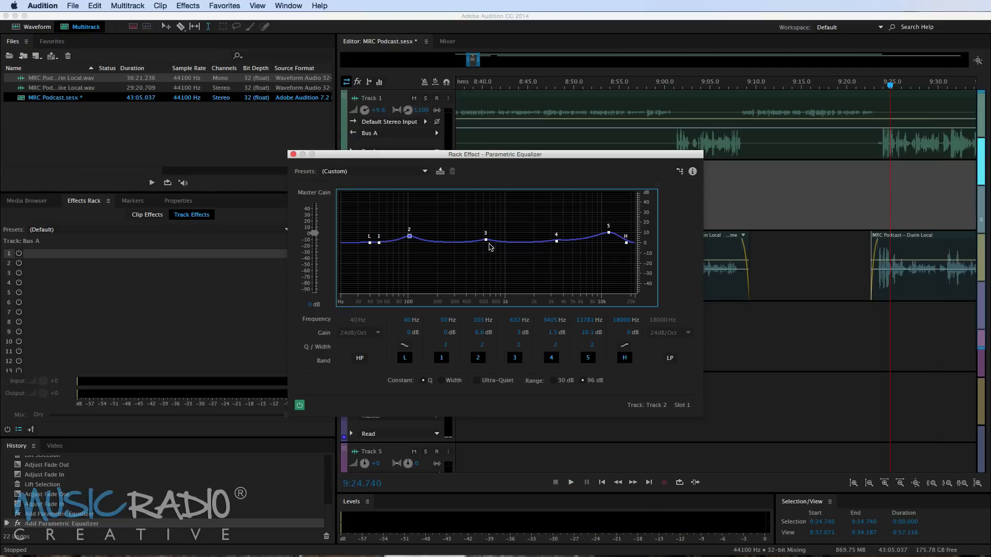
{"action": "mouse_move", "coordinate": [548, 245]}
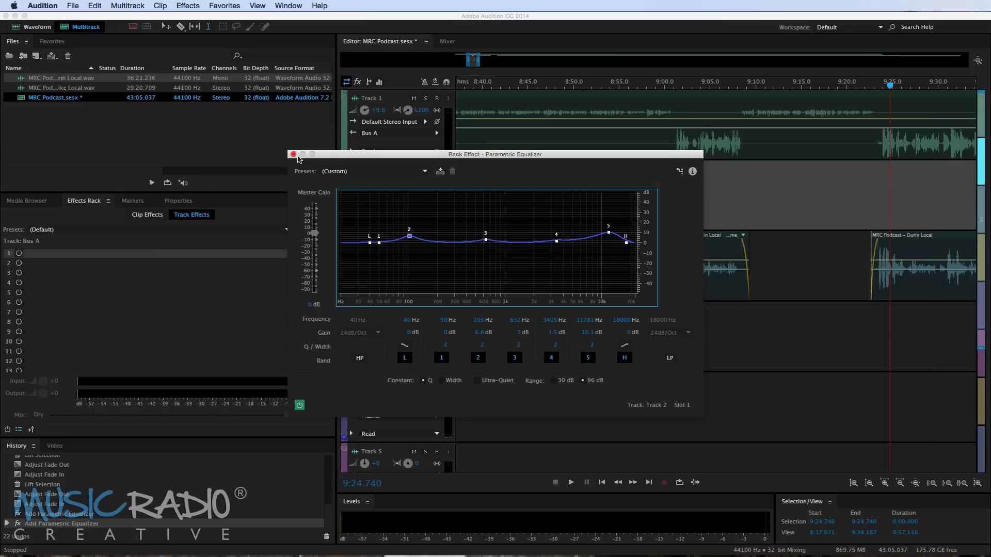
{"action": "left_click", "coordinate": [293, 154]}
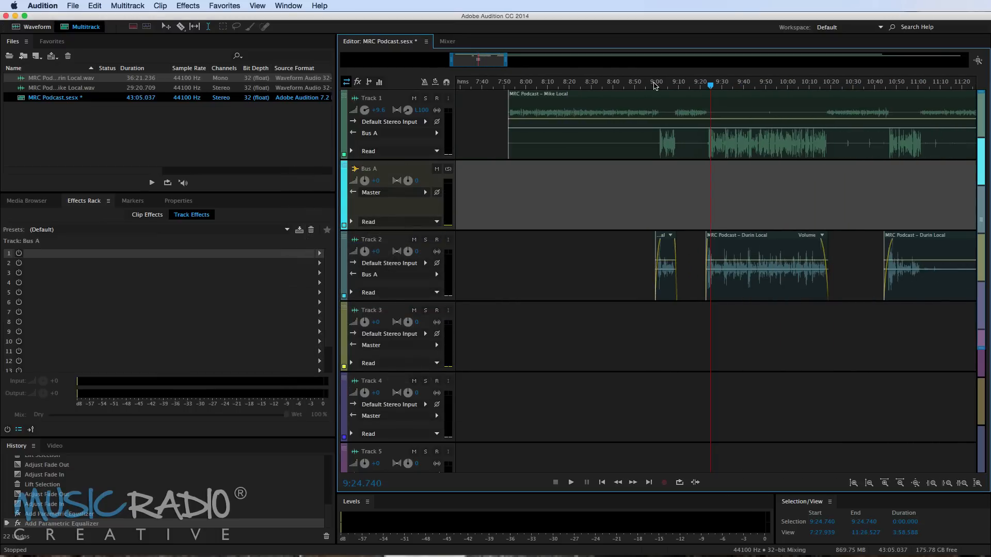
{"action": "mouse_move", "coordinate": [661, 92]}
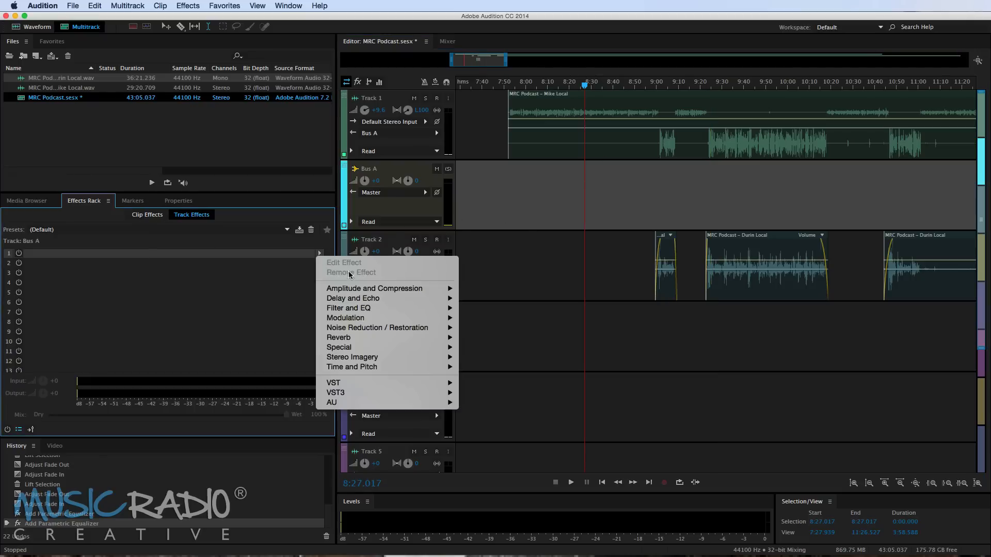
{"action": "mouse_move", "coordinate": [373, 288]}
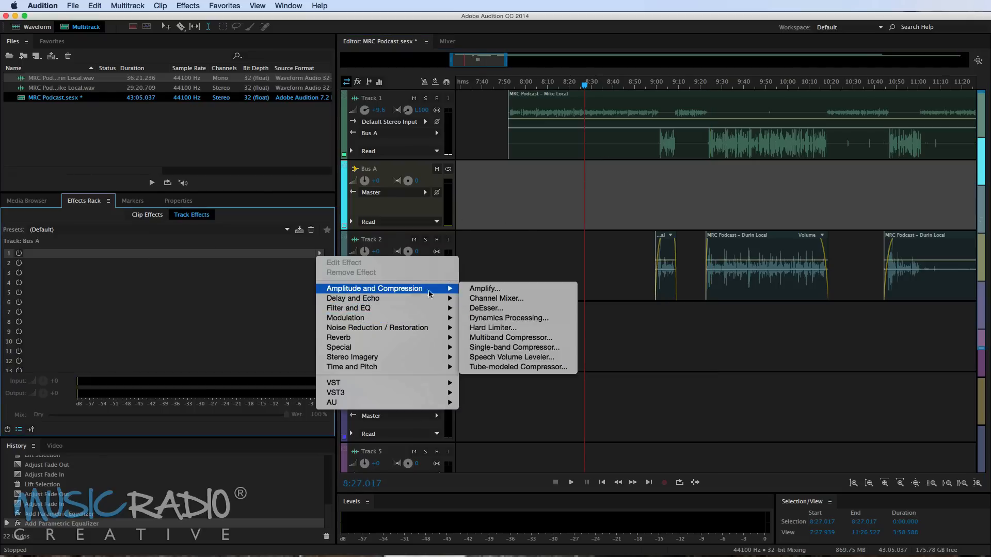
- Add Dynamics Processing to Bus A and shape its curve into gentle compression above about -30 dB
{"action": "left_click", "coordinate": [507, 317]}
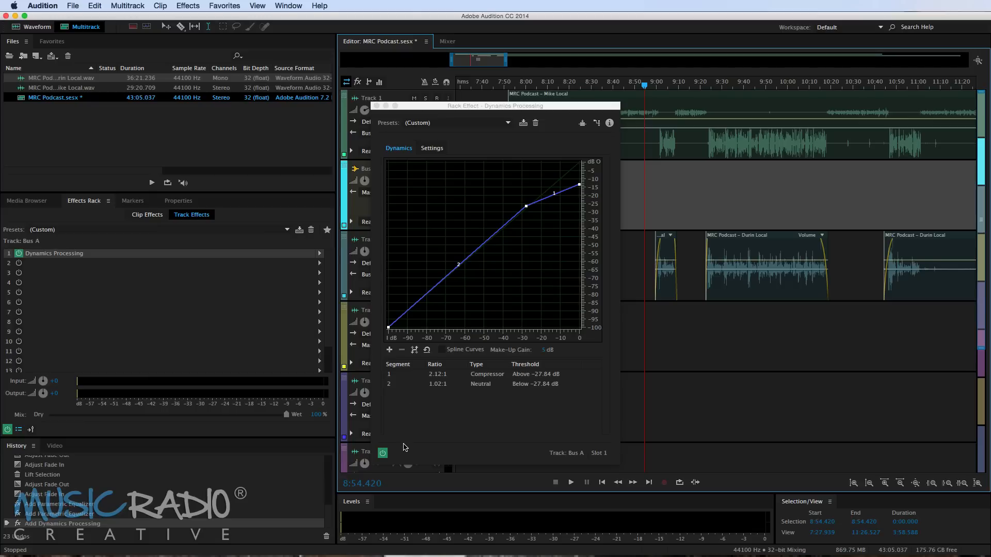
{"action": "left_click", "coordinate": [570, 482]}
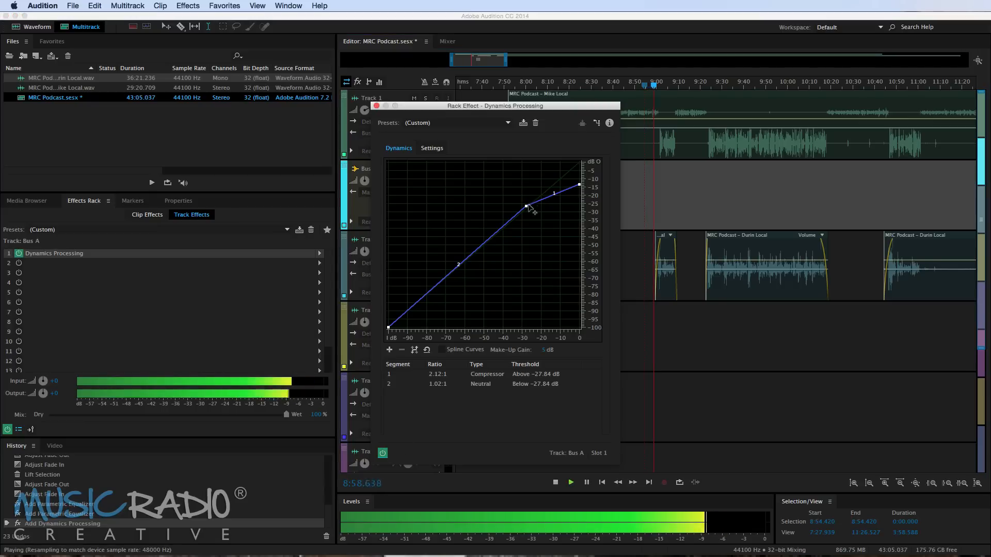
{"action": "left_click_drag", "start_coordinate": [526, 206], "coordinate": [523, 175]}
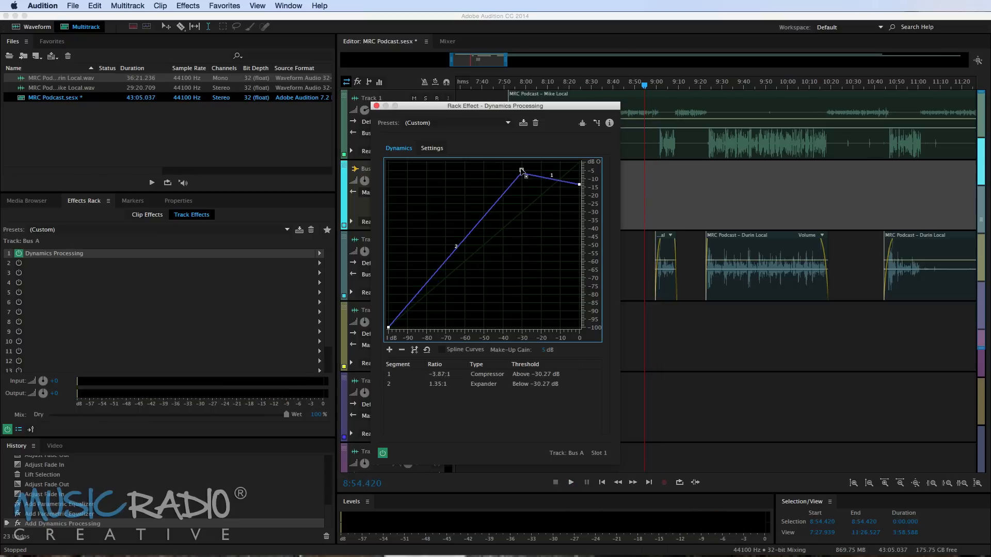
{"action": "left_click_drag", "start_coordinate": [523, 176], "coordinate": [521, 172]}
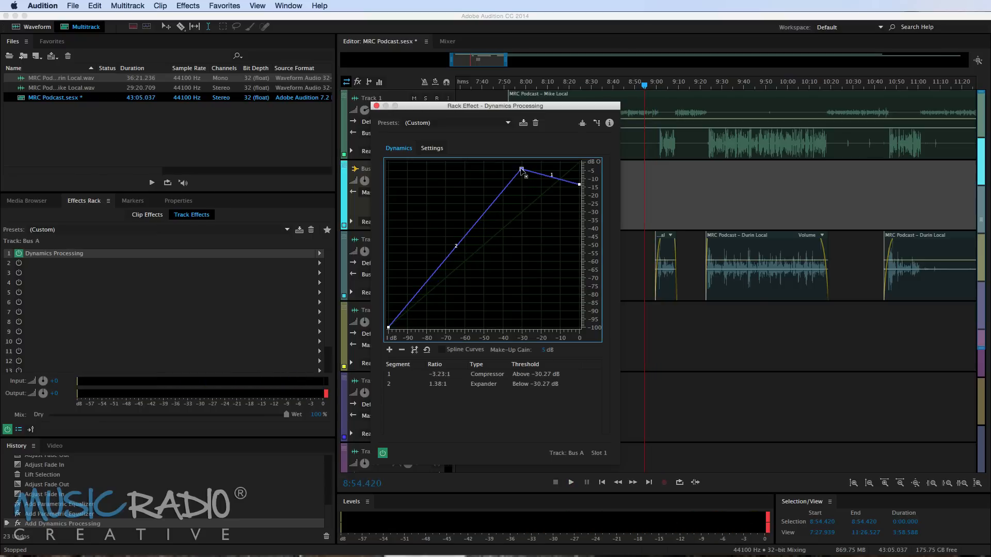
{"action": "left_click_drag", "start_coordinate": [521, 171], "coordinate": [522, 185]}
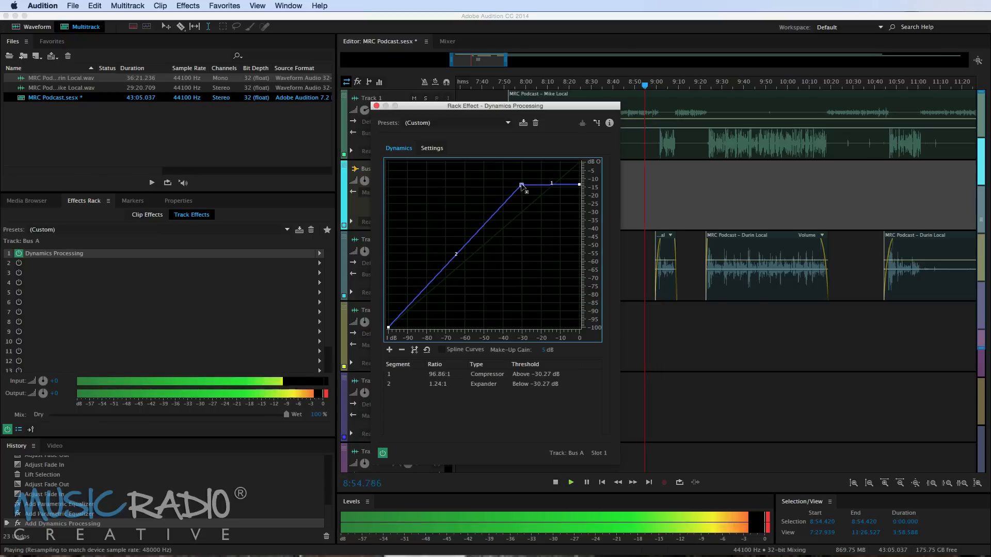
{"action": "left_click_drag", "start_coordinate": [521, 186], "coordinate": [523, 208]}
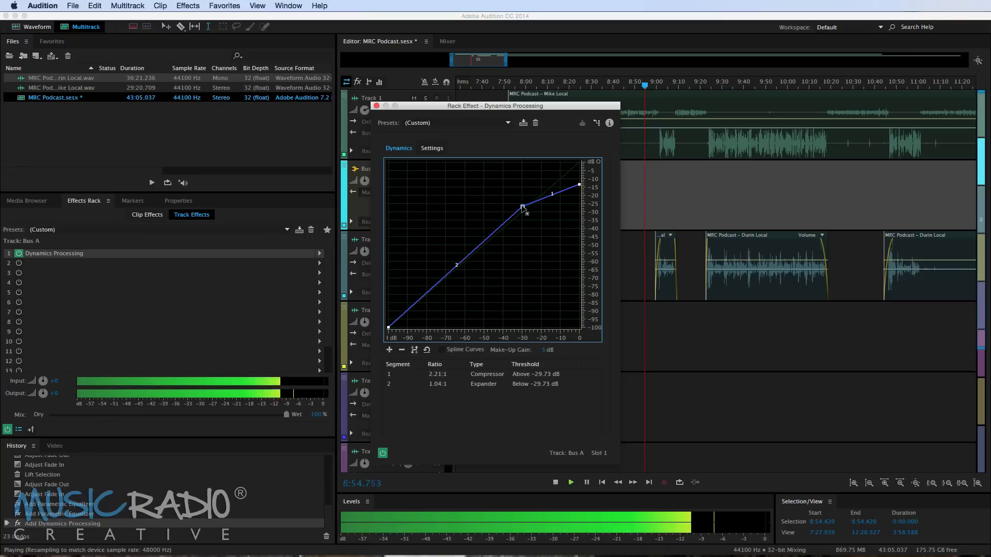
{"action": "left_click_drag", "start_coordinate": [522, 209], "coordinate": [523, 208]}
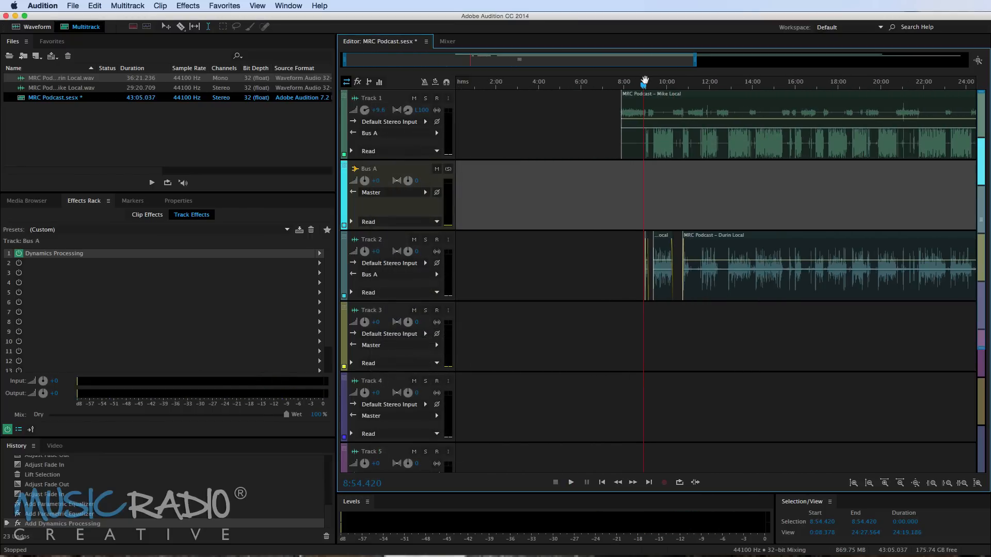
- Set playback just before the intro and add a volume keyframe on the Track 3 jingle
{"action": "scroll", "scroll_direction": "down", "scroll_amount": 3}
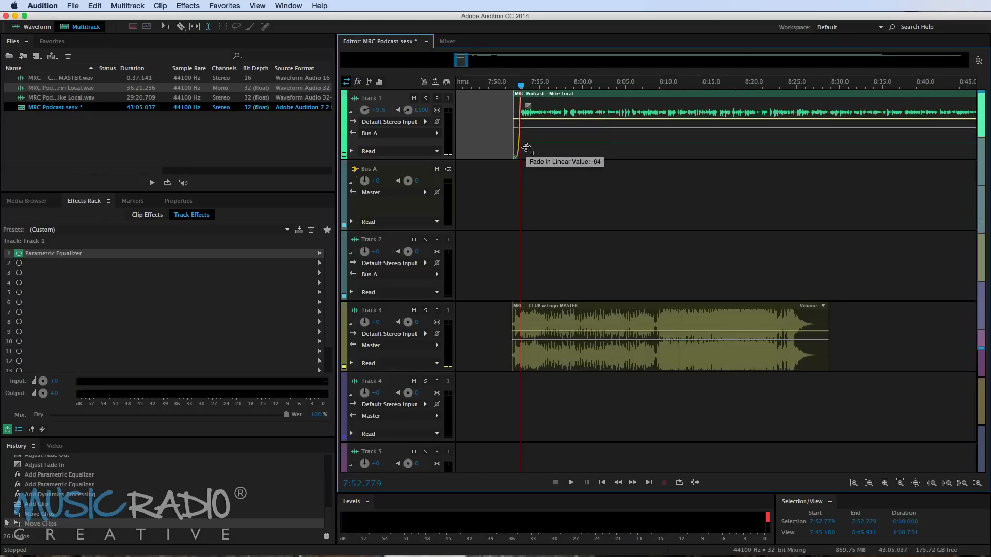
{"action": "left_click", "coordinate": [569, 482]}
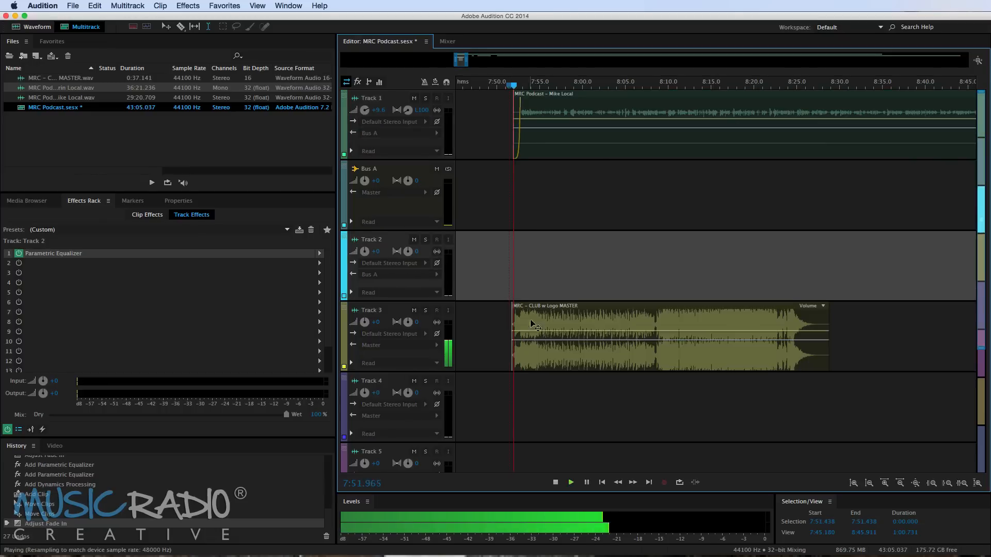
{"action": "left_click", "coordinate": [554, 481]}
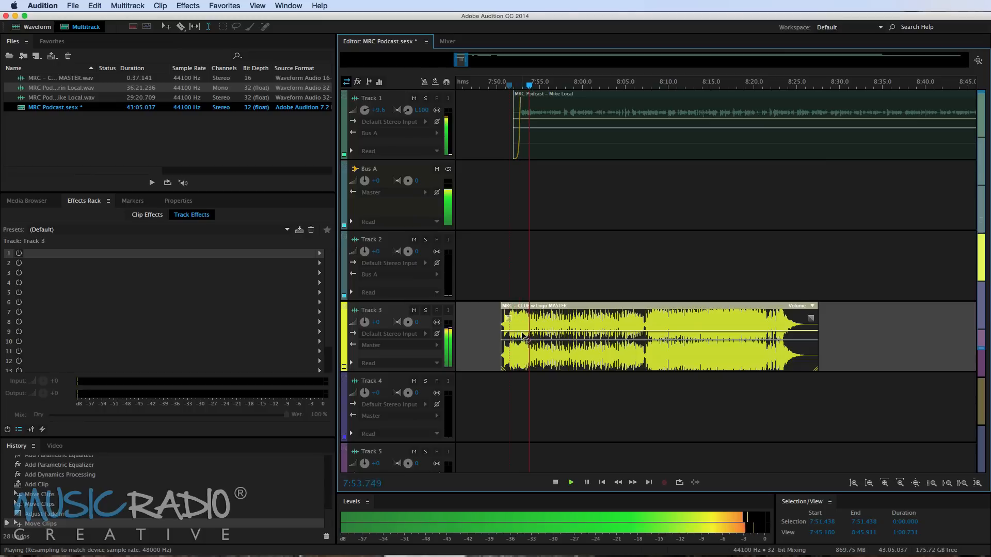
{"action": "left_click", "coordinate": [554, 482]}
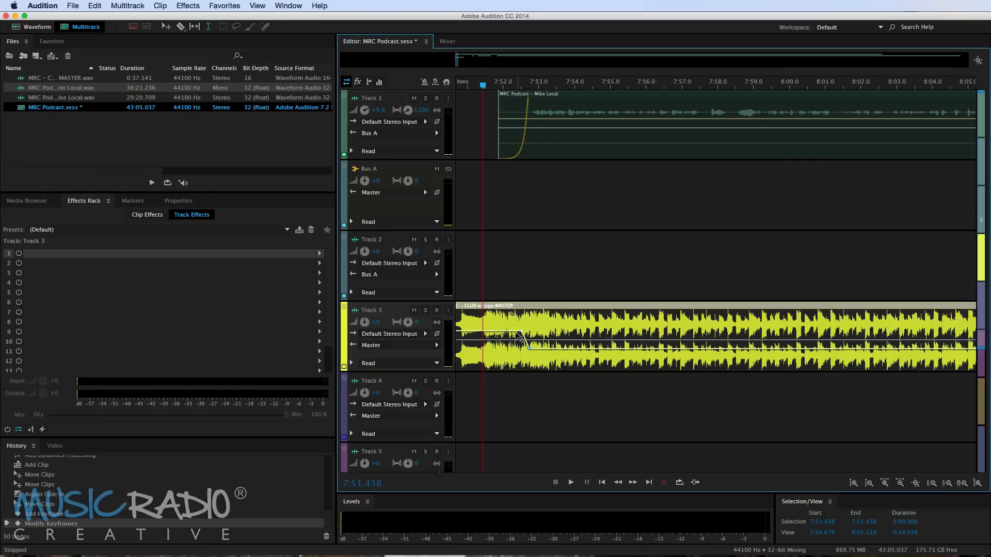
{"action": "mouse_move", "coordinate": [575, 333]}
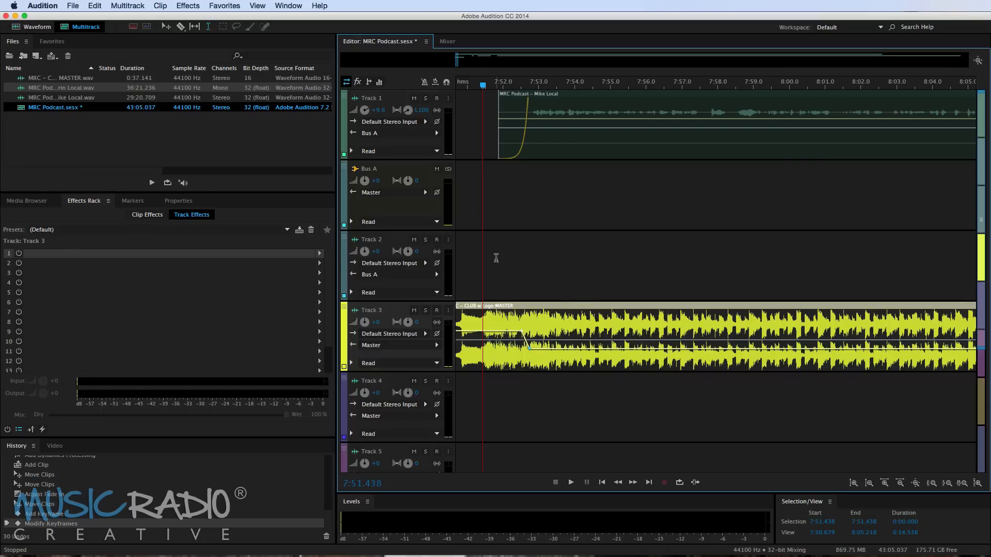
- Drag the jingle's volume keyframe down so the music ducks under the incoming speech
{"action": "left_click", "coordinate": [569, 482]}
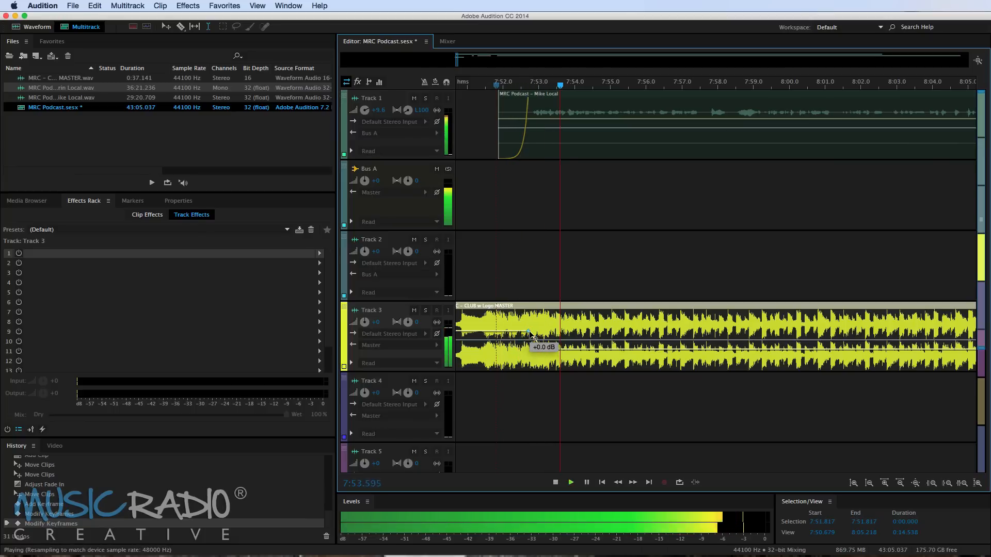
{"action": "left_click_drag", "start_coordinate": [531, 332], "coordinate": [546, 354]}
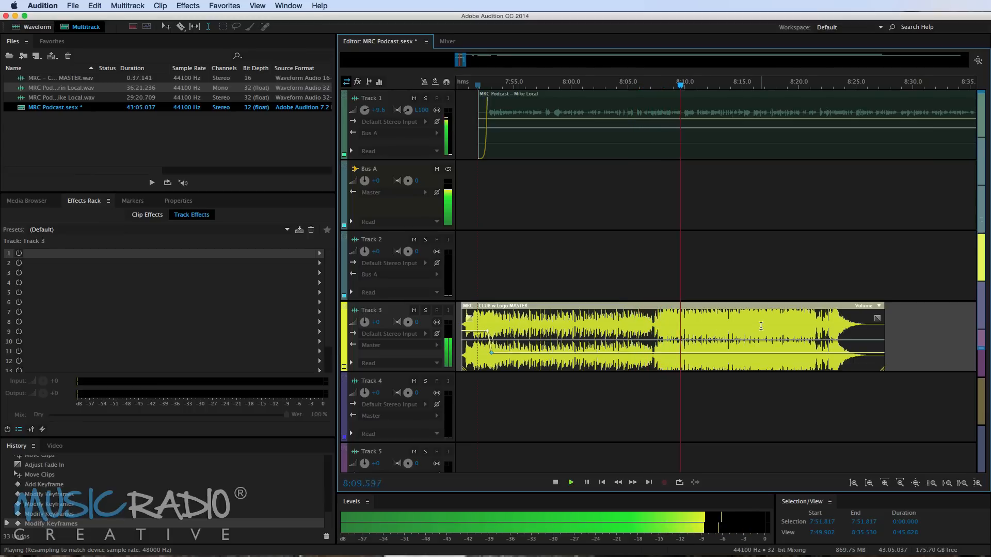
{"action": "left_click", "coordinate": [554, 482]}
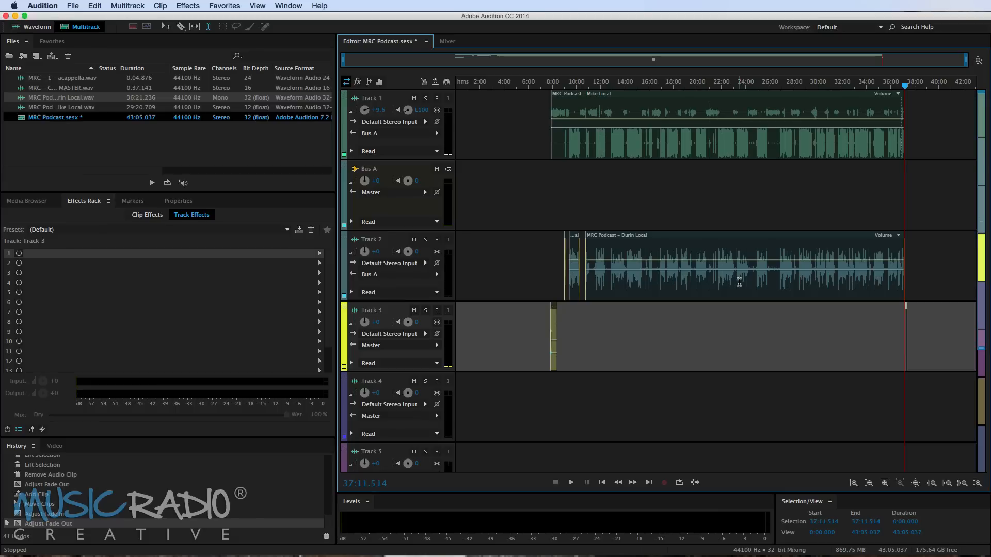
{"action": "mouse_move", "coordinate": [675, 249]}
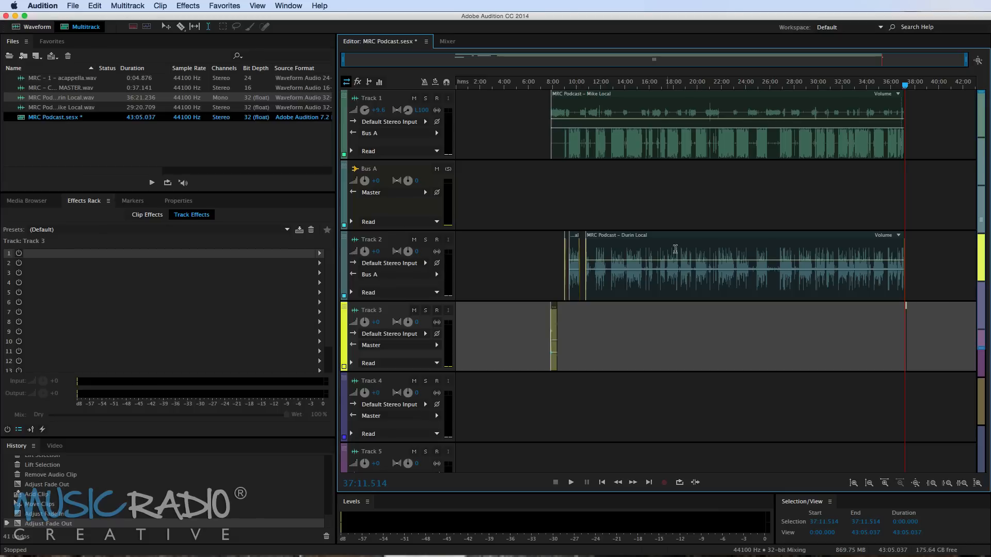
{"action": "mouse_move", "coordinate": [803, 185]}
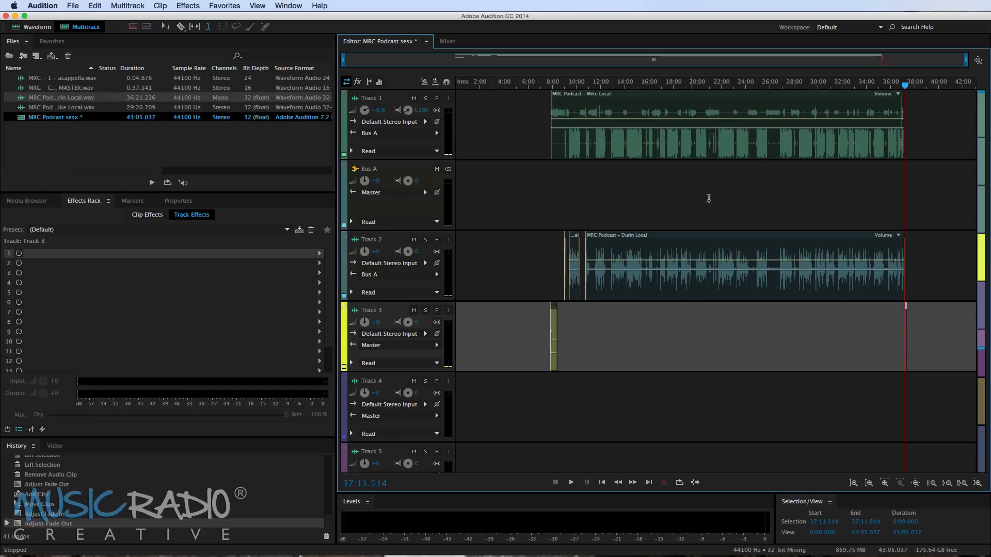
{"action": "mouse_move", "coordinate": [566, 187]}
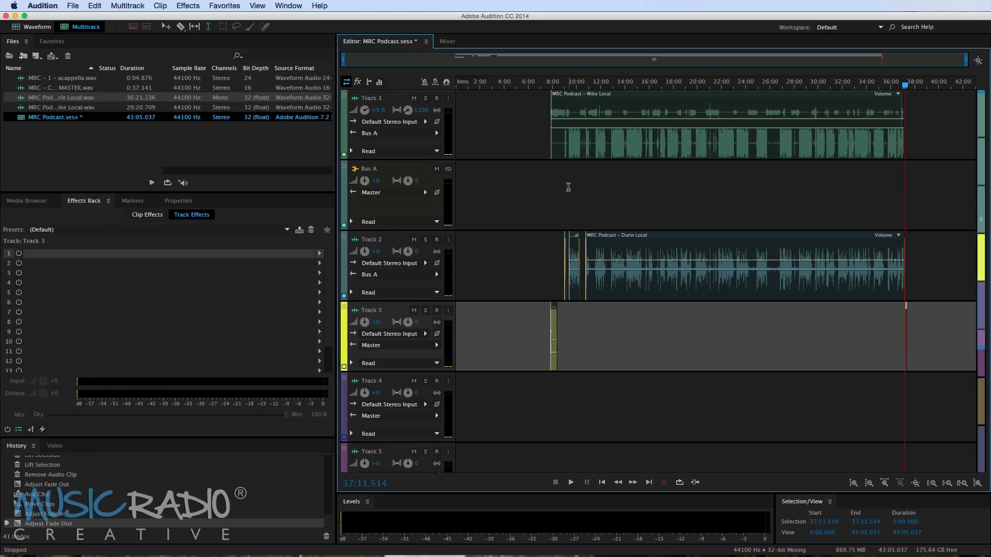
- Render the whole multitrack session into the new stereo file MRC Podcast Mixdown 1
{"action": "left_click", "coordinate": [128, 5]}
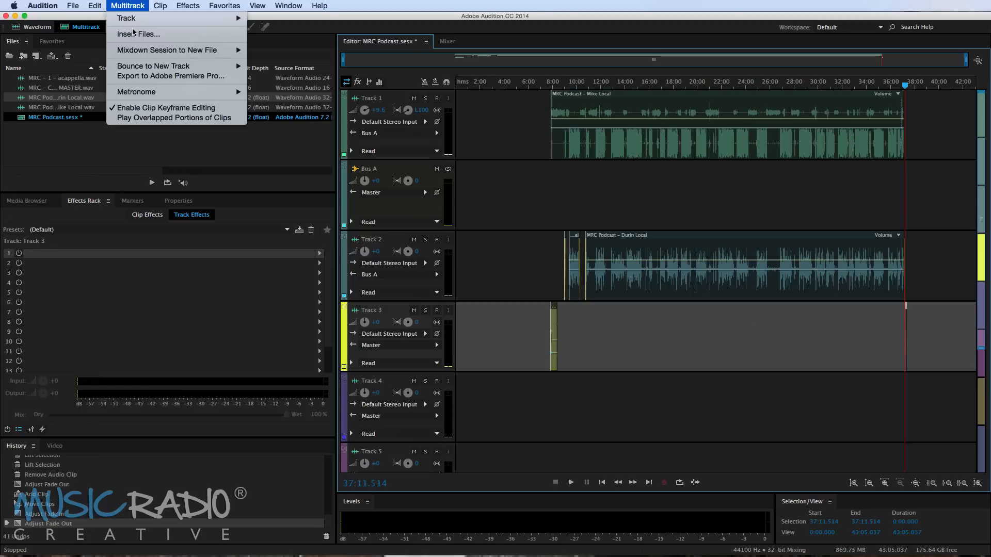
{"action": "mouse_move", "coordinate": [166, 50]}
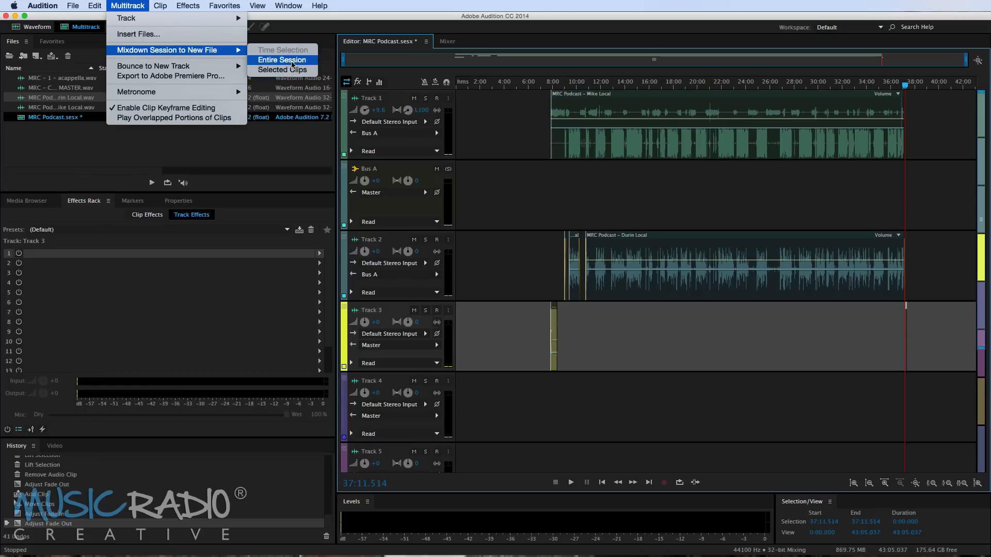
{"action": "left_click", "coordinate": [281, 59]}
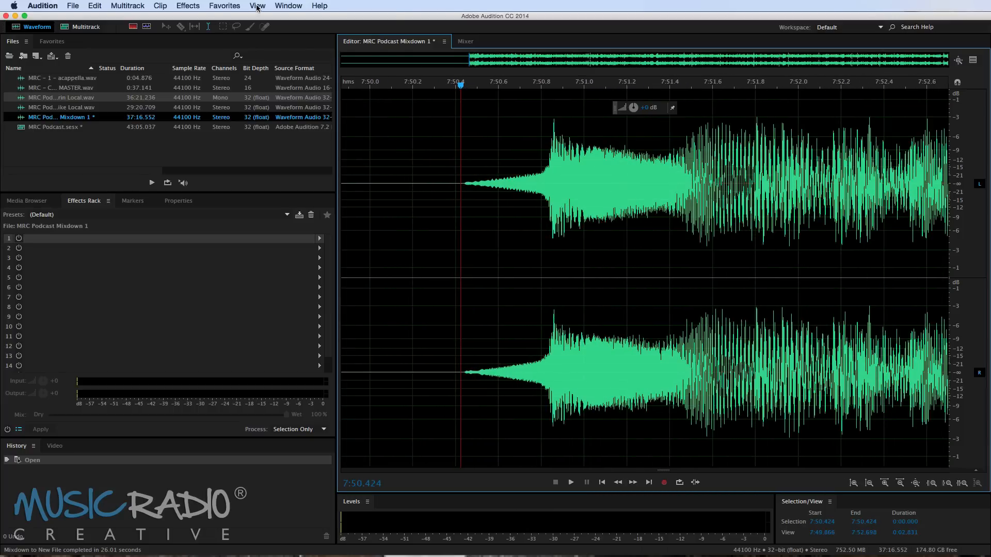
- Show the spectral frequency display beneath the mixdown's waveform
{"action": "left_click", "coordinate": [257, 6]}
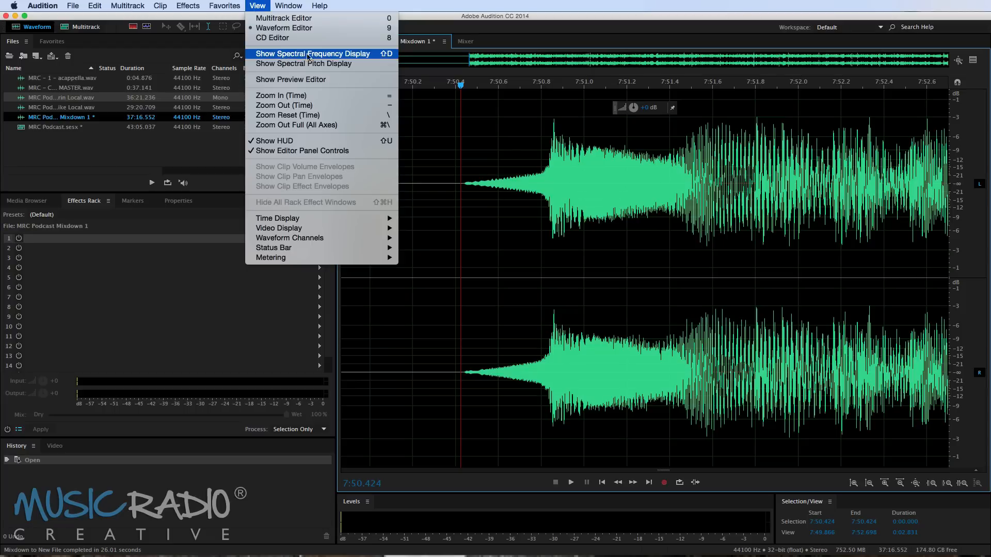
{"action": "left_click", "coordinate": [312, 53]}
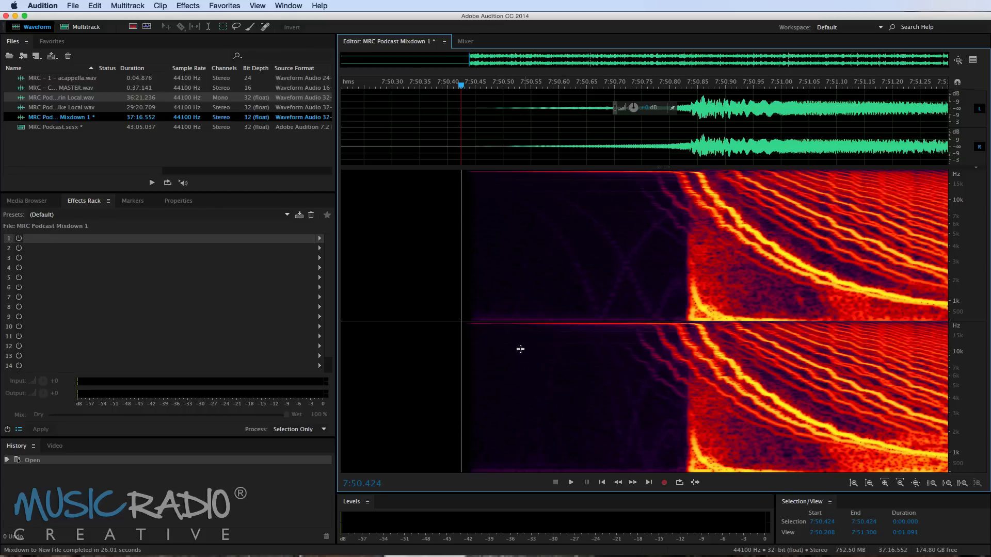
{"action": "mouse_move", "coordinate": [463, 154]}
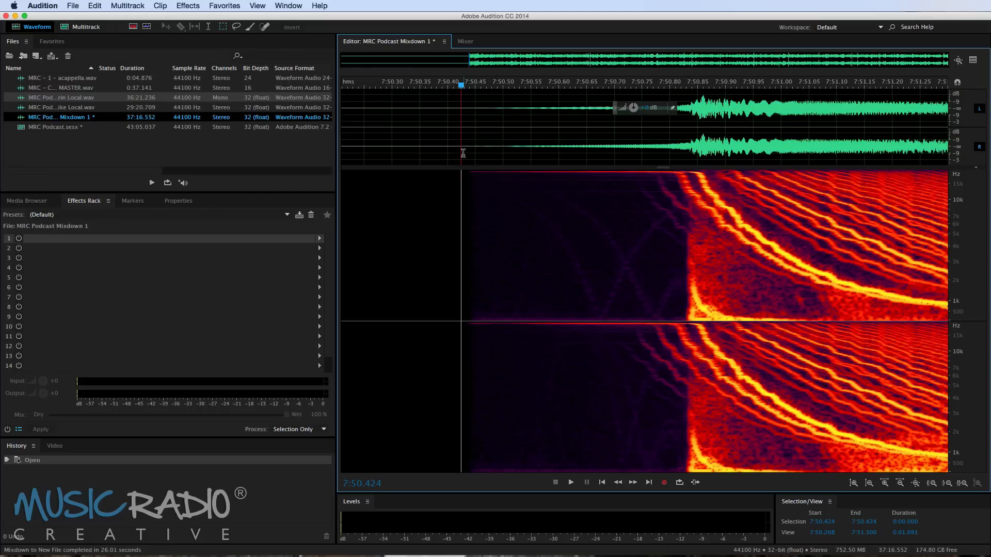
{"action": "mouse_move", "coordinate": [464, 222]}
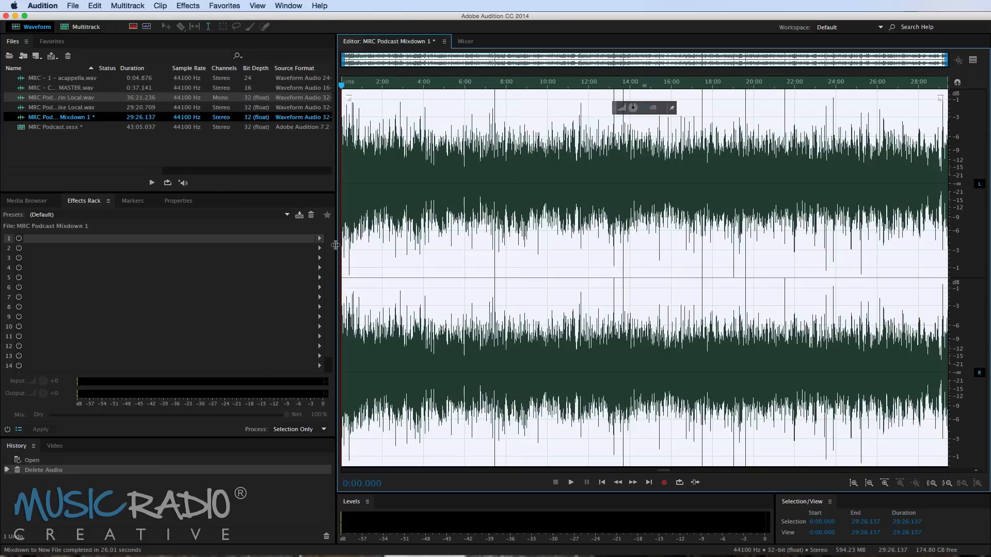
- Open the Match Volume panel and add MRC Podcast Mixdown 1, measured at -19 LUFS
{"action": "left_click", "coordinate": [288, 5]}
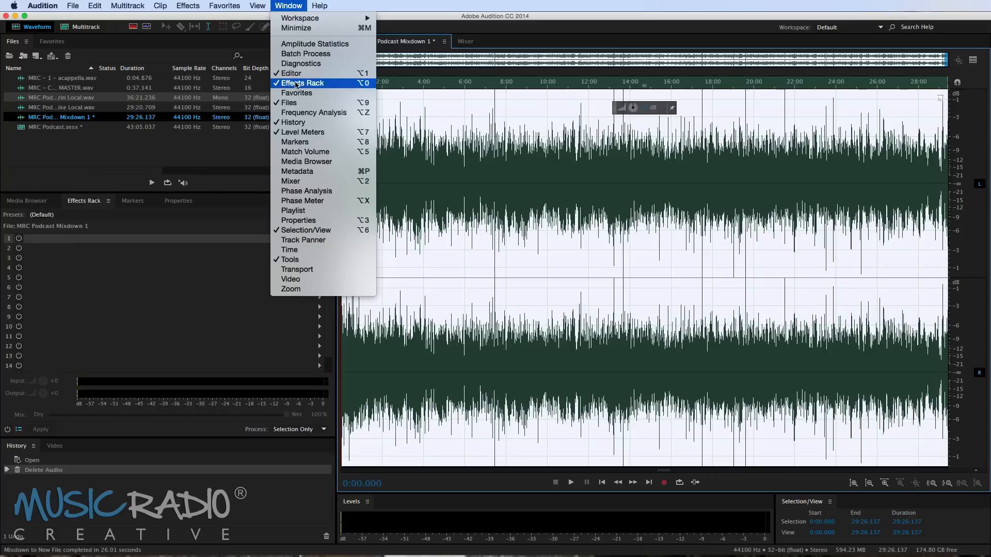
{"action": "left_click", "coordinate": [305, 151]}
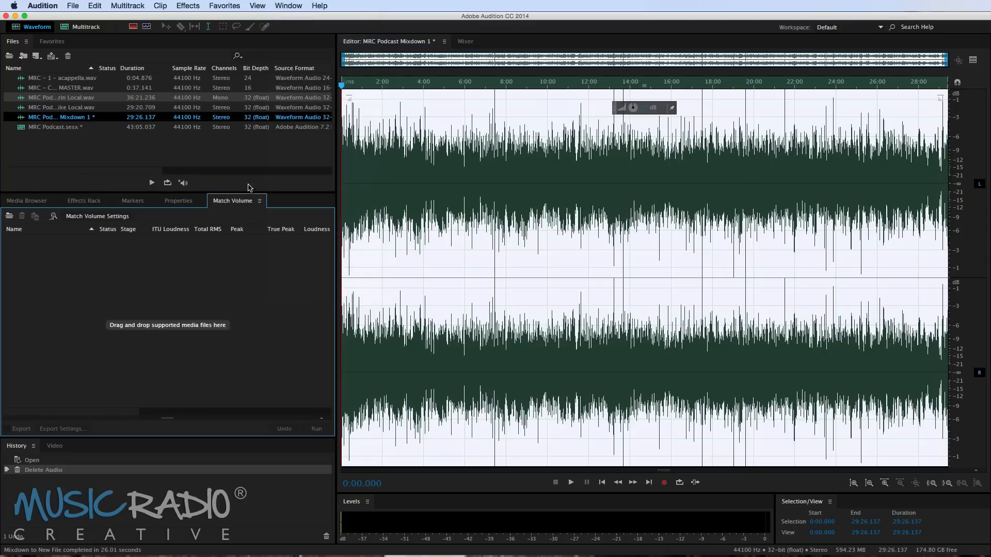
{"action": "mouse_move", "coordinate": [247, 191]}
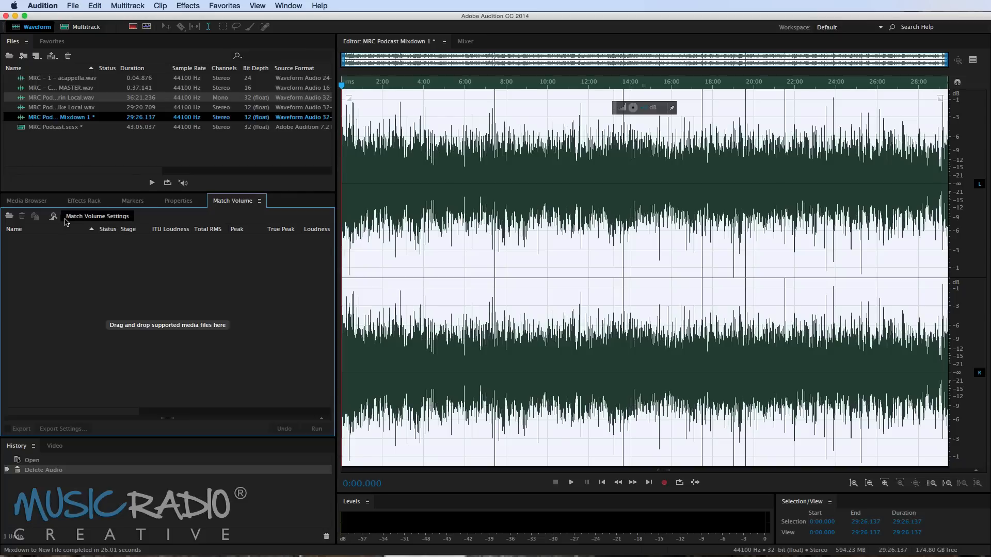
{"action": "mouse_move", "coordinate": [53, 216]}
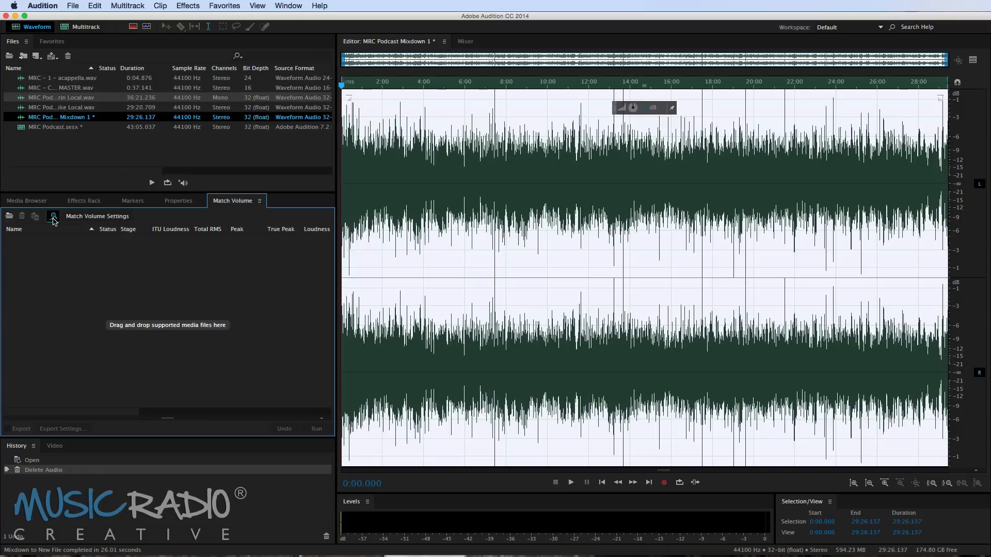
{"action": "mouse_move", "coordinate": [56, 114]}
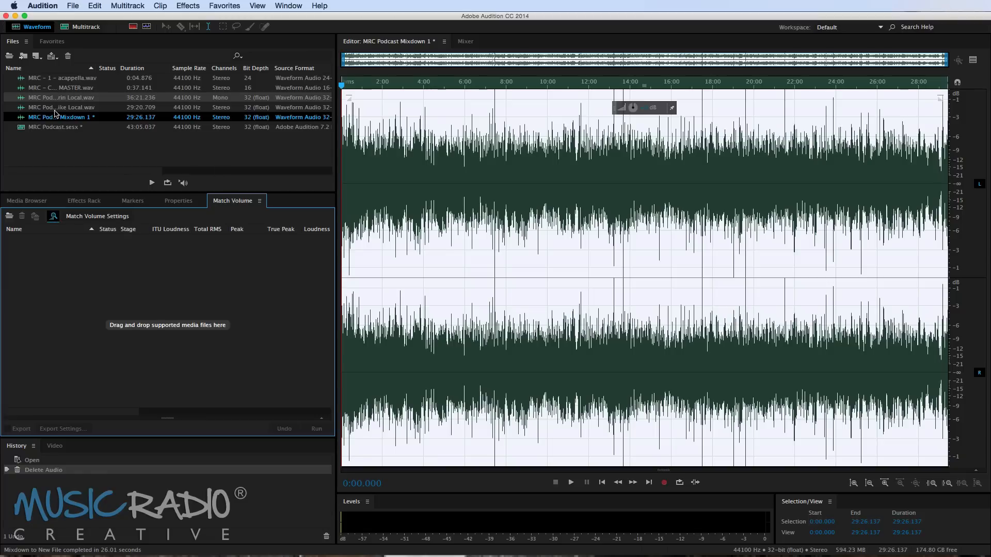
{"action": "left_click", "coordinate": [316, 428]}
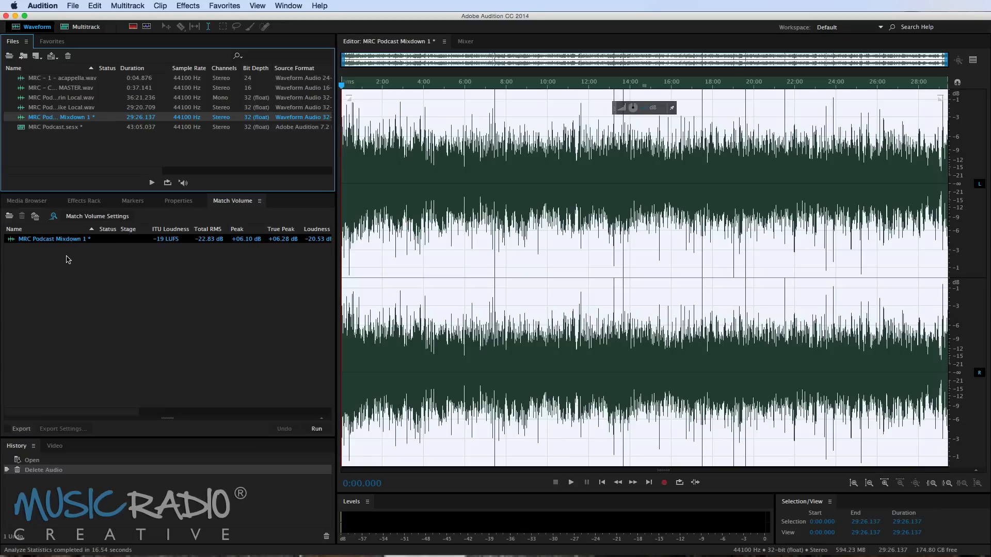
{"action": "mouse_move", "coordinate": [126, 252]}
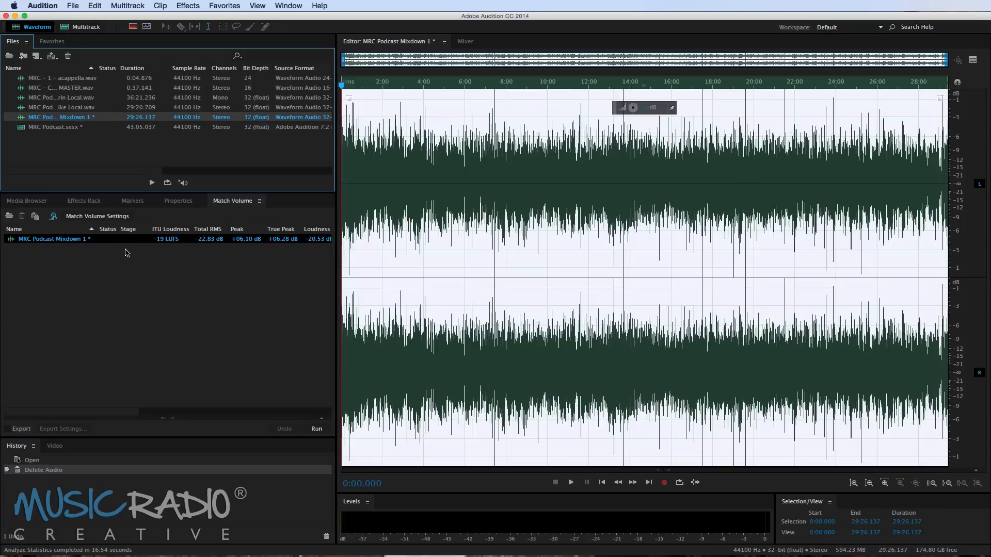
{"action": "mouse_move", "coordinate": [62, 220]}
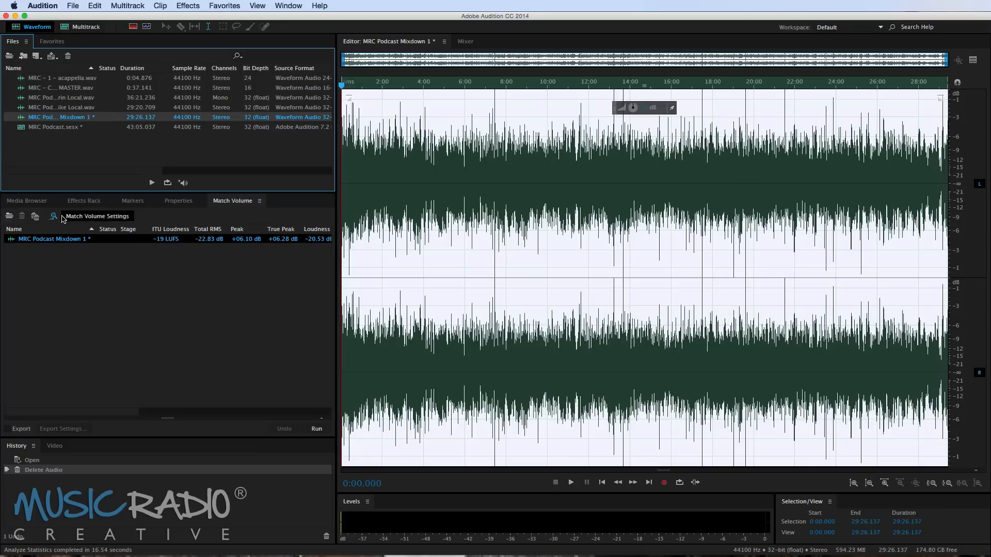
{"action": "mouse_move", "coordinate": [54, 216]}
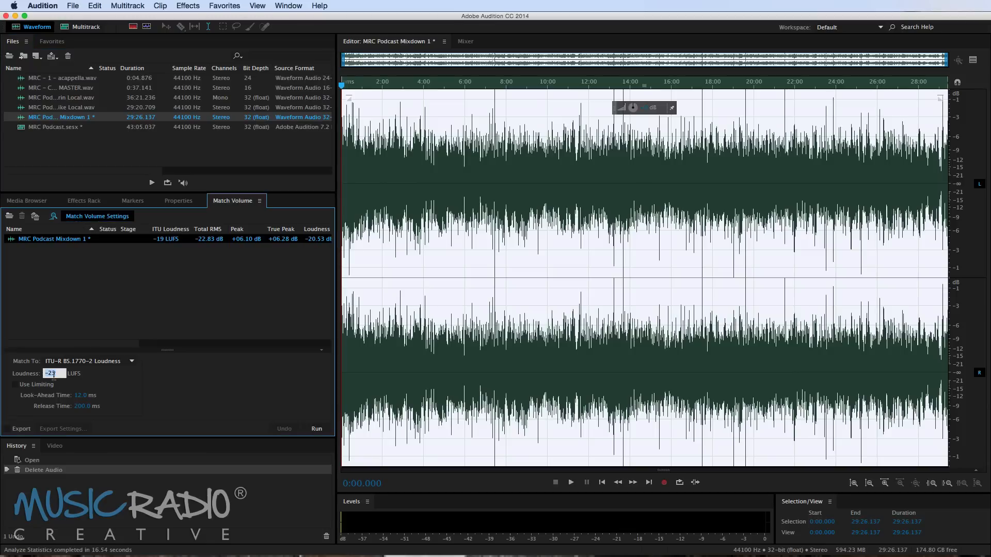
- Run Match Volume on the mixdown with Loudness set to -16 LUFS
{"action": "left_click", "coordinate": [316, 428]}
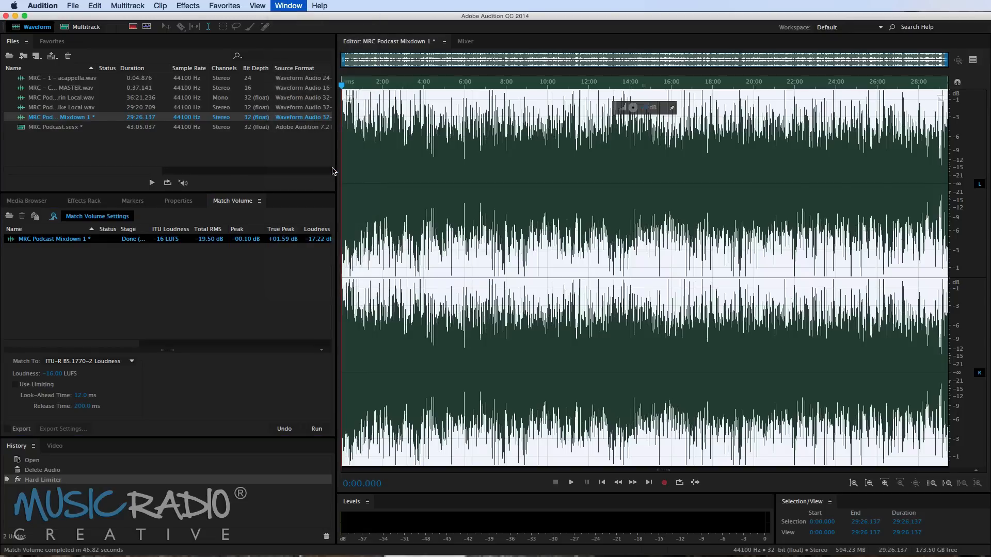
- Fill the ID3 tags: title 'MRC Podcast', artist 'Mike russell', comment 'Interview with Durin…'
{"action": "left_click", "coordinate": [288, 6]}
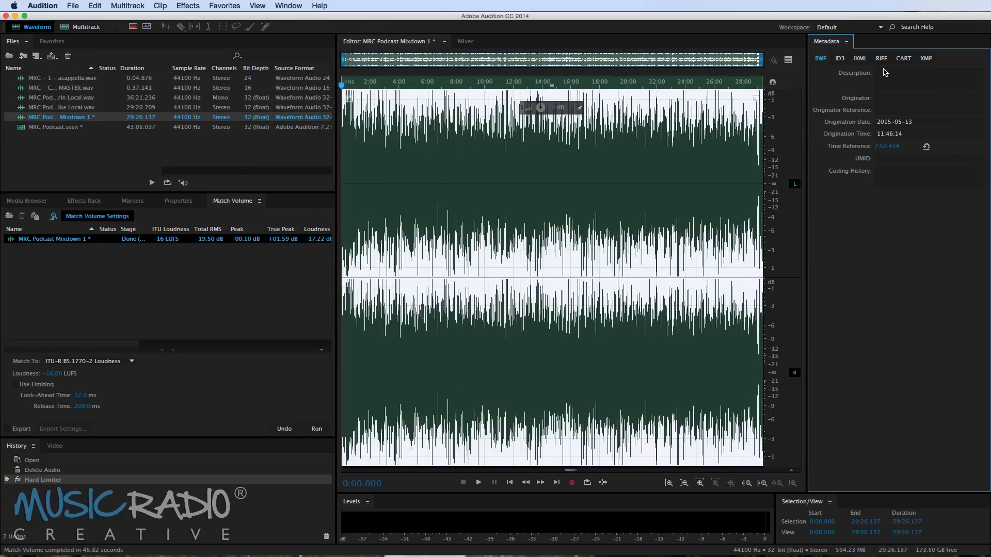
{"action": "left_click", "coordinate": [840, 58]}
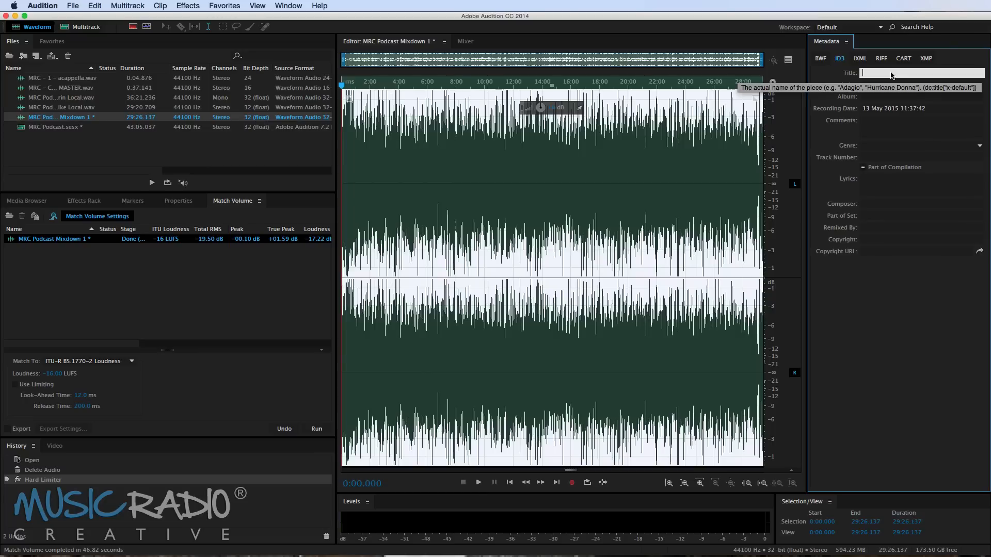
{"action": "type", "text": "MRC Podcast"}
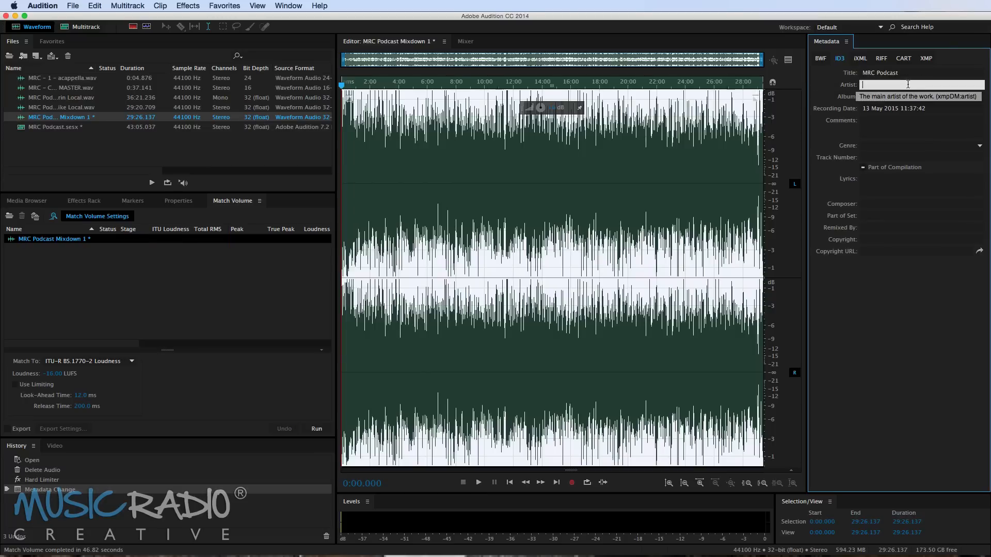
{"action": "type", "text": "Mike russell"}
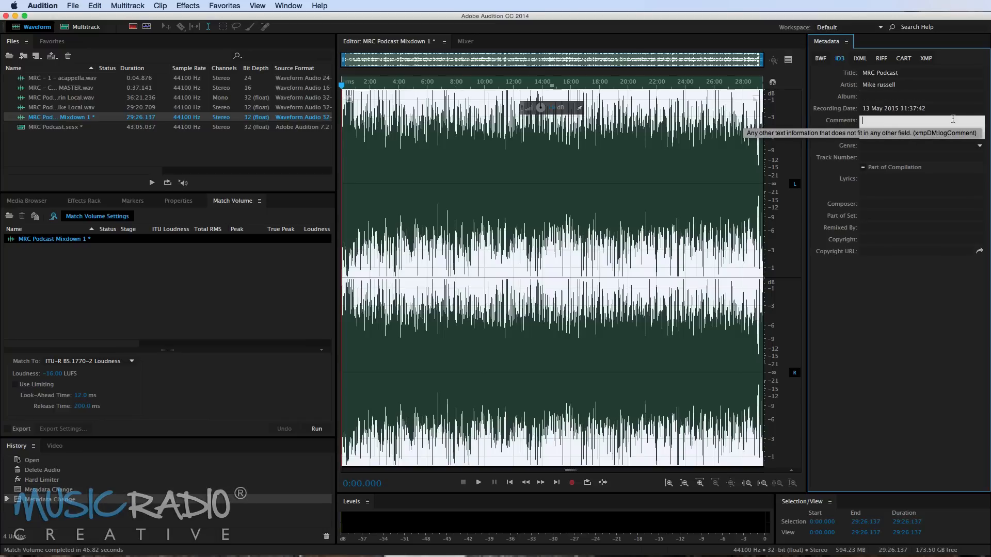
{"action": "type", "text": "Interview"}
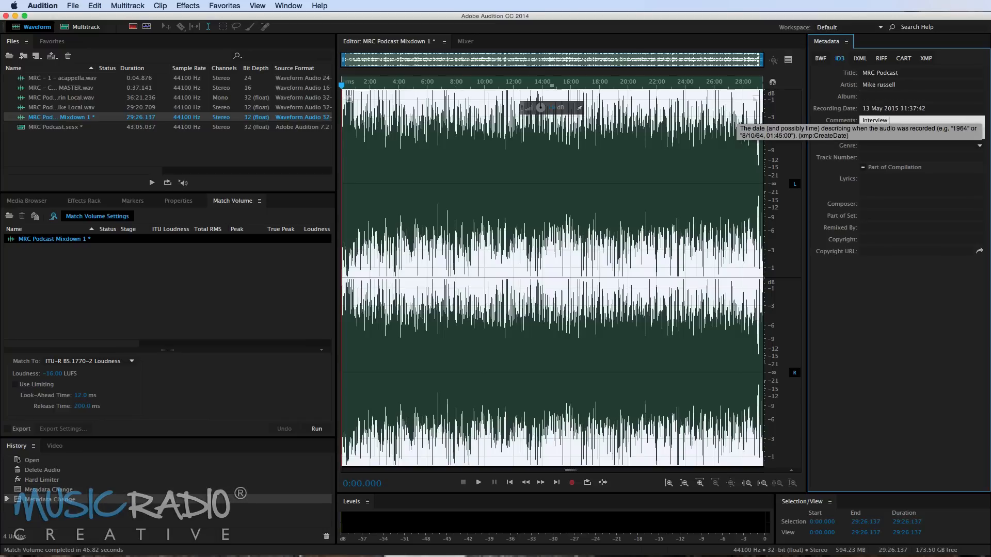
{"action": "type", "text": "with Durin Gleaves"}
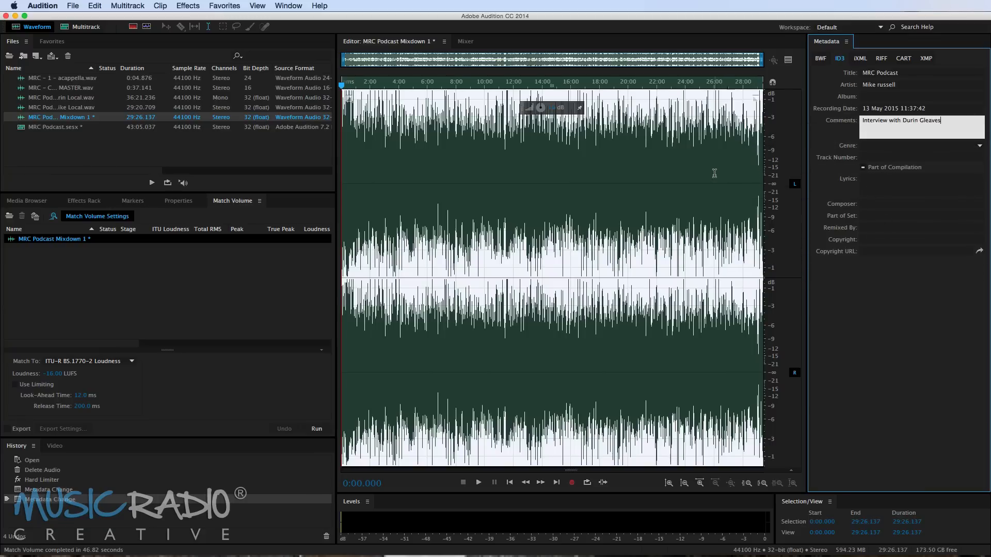
{"action": "left_click", "coordinate": [72, 6]}
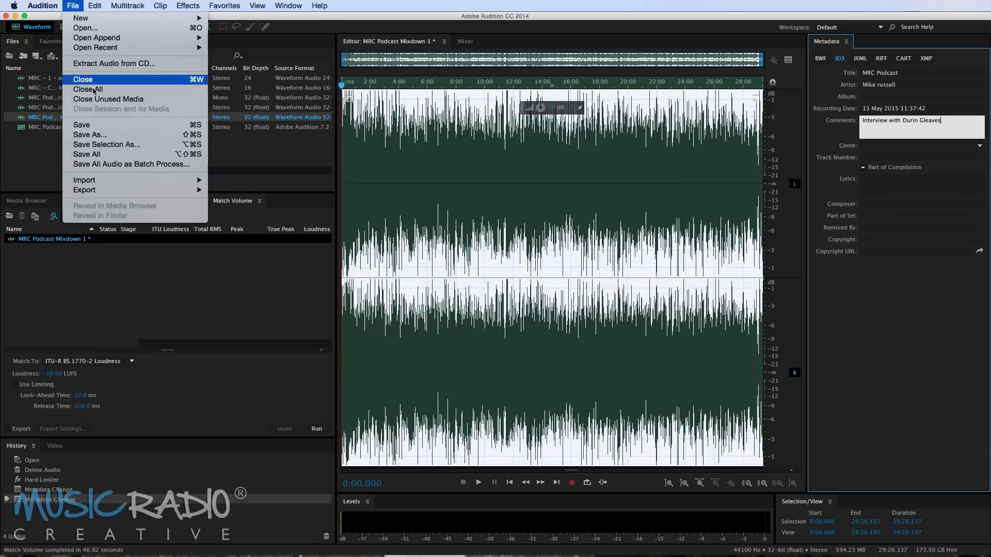
- Save the mixdown as MRC Podcast.mp3 in 128 kbps MP3 format, accepting the lossy warning
{"action": "left_click", "coordinate": [90, 134]}
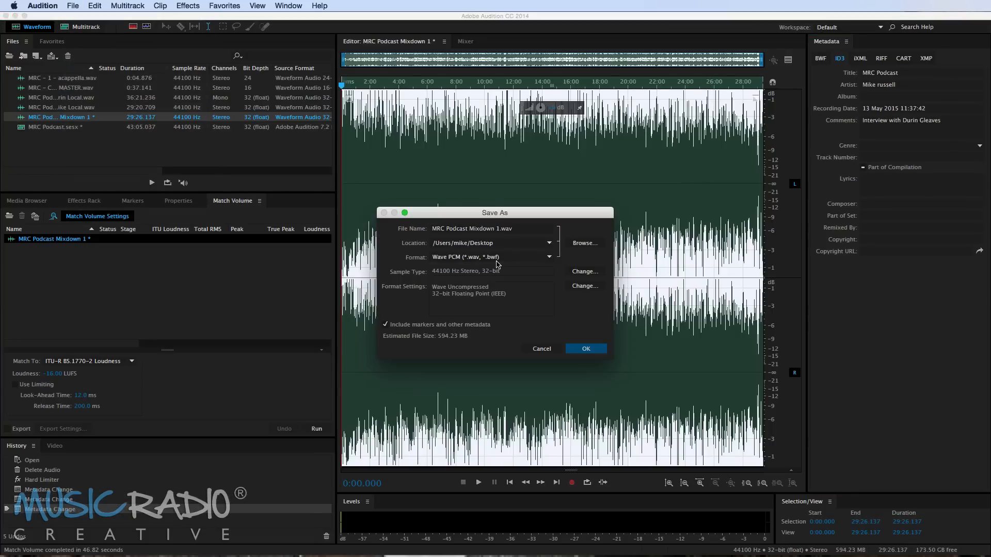
{"action": "left_click", "coordinate": [490, 256]}
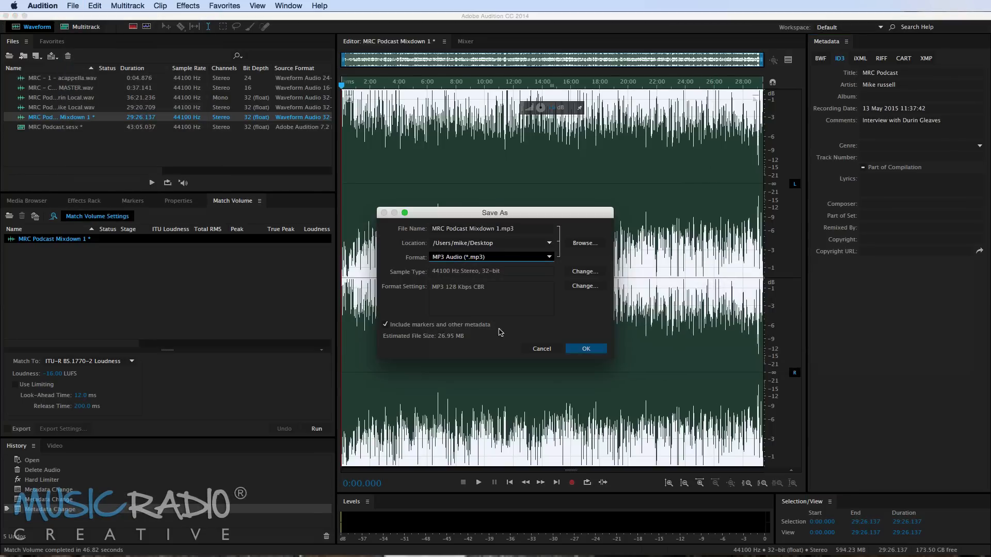
{"action": "mouse_move", "coordinate": [454, 294]}
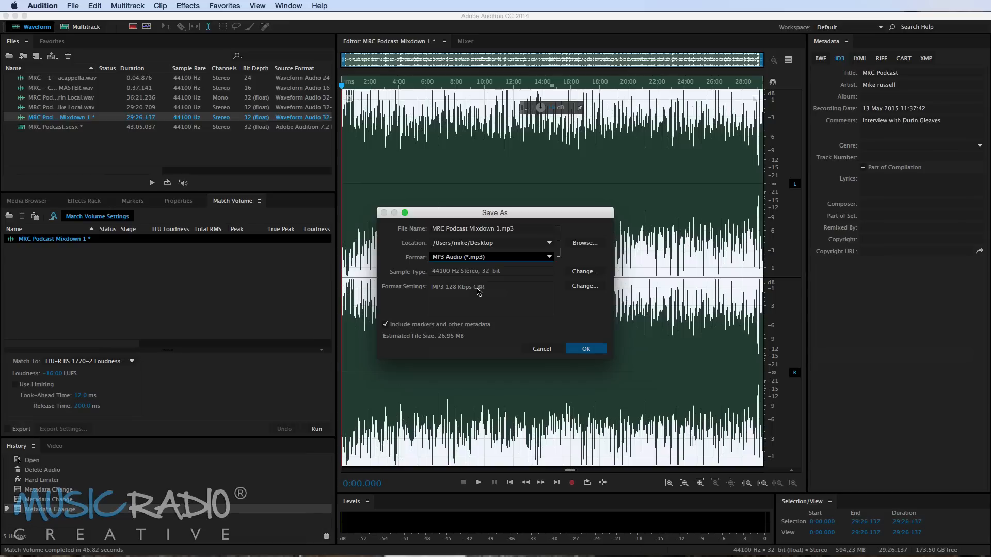
{"action": "mouse_move", "coordinate": [408, 280]}
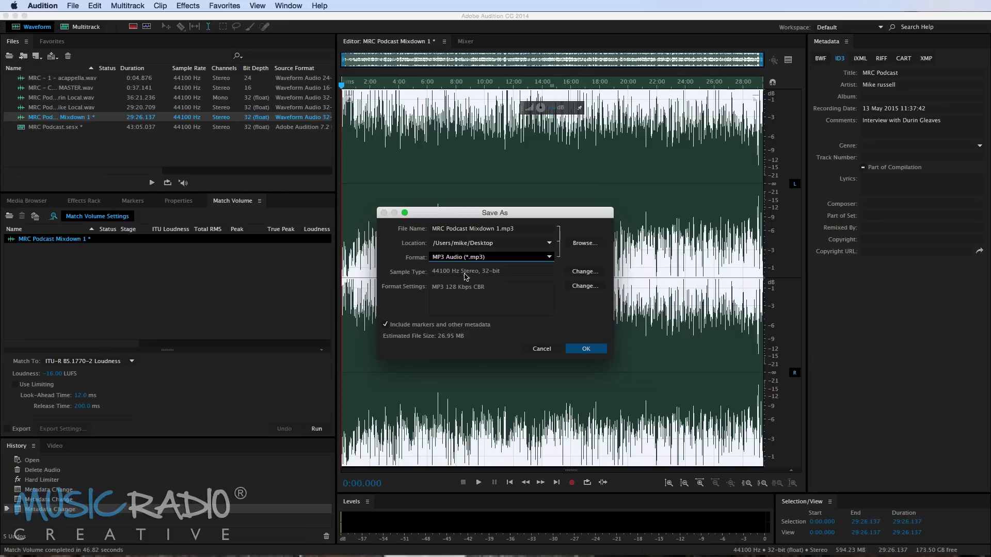
{"action": "left_click", "coordinate": [492, 228]}
{"action": "type", "text": "MRC P"}
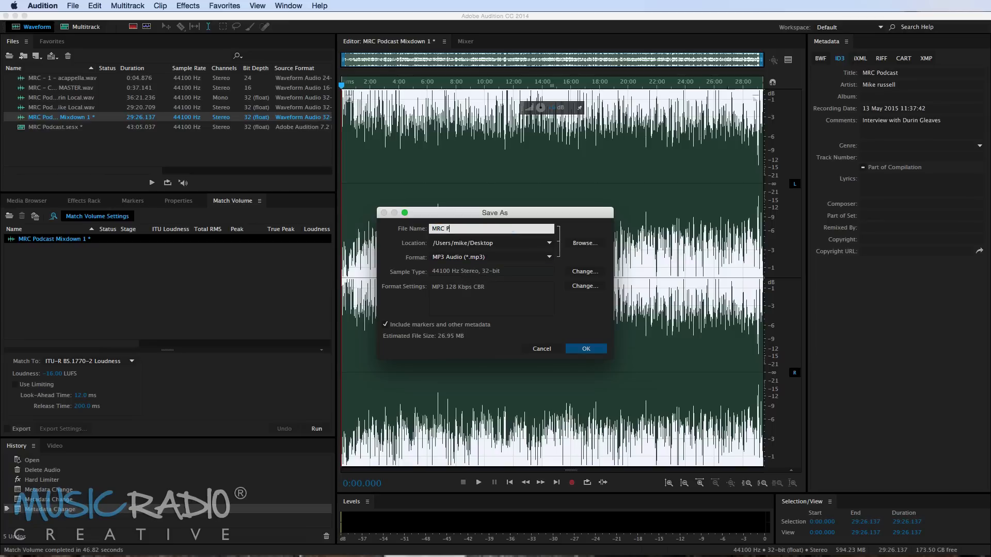
{"action": "type", "text": "odcast"}
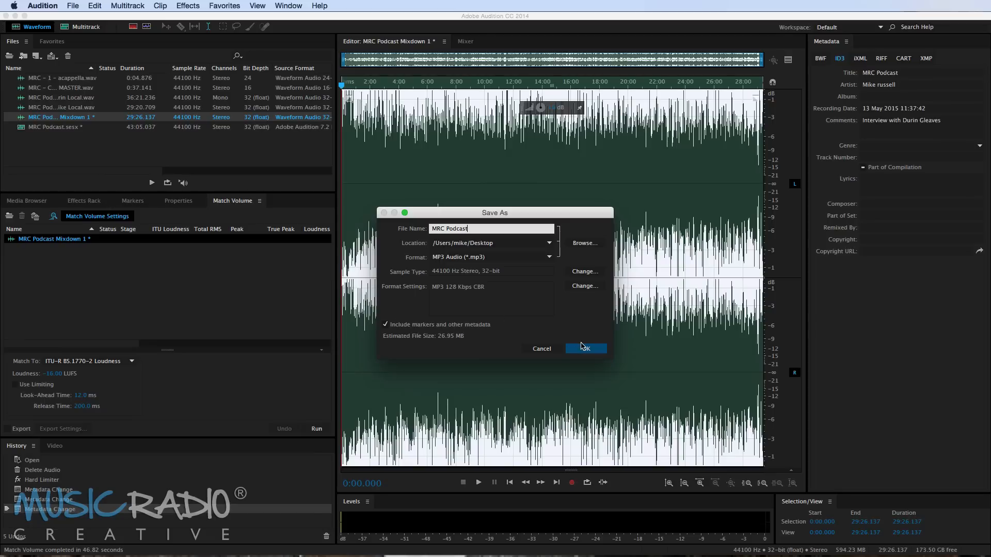
{"action": "left_click", "coordinate": [584, 349]}
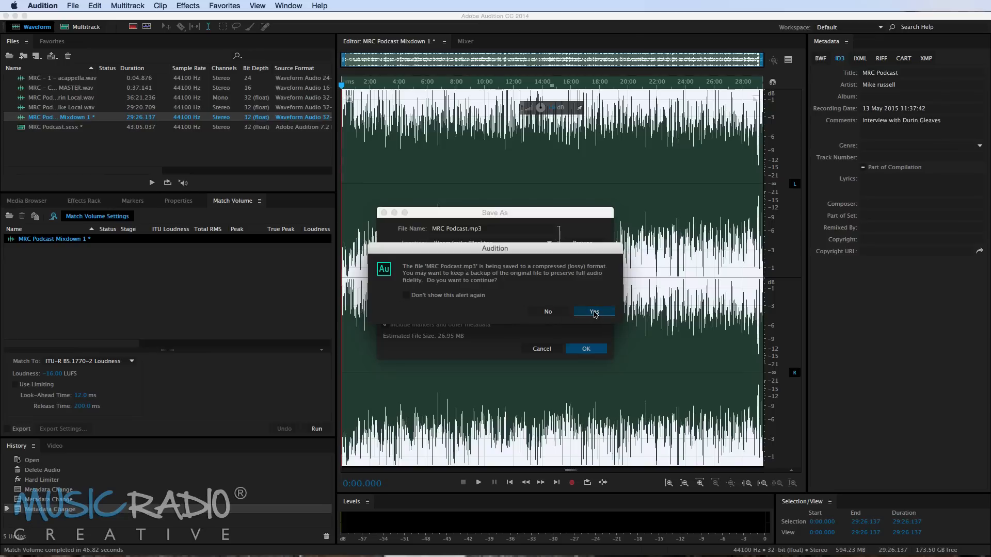
{"action": "mouse_move", "coordinate": [492, 281]}
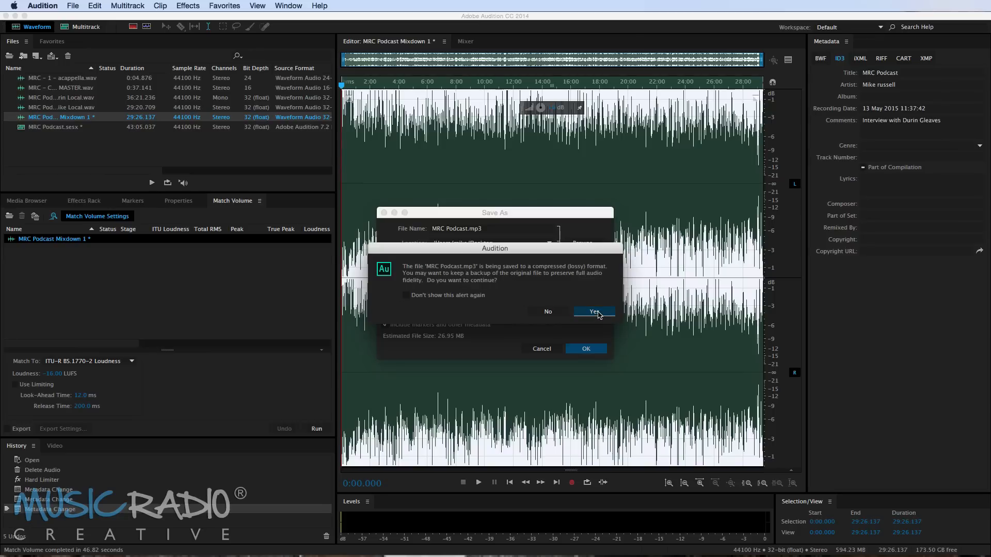
{"action": "left_click", "coordinate": [593, 311]}
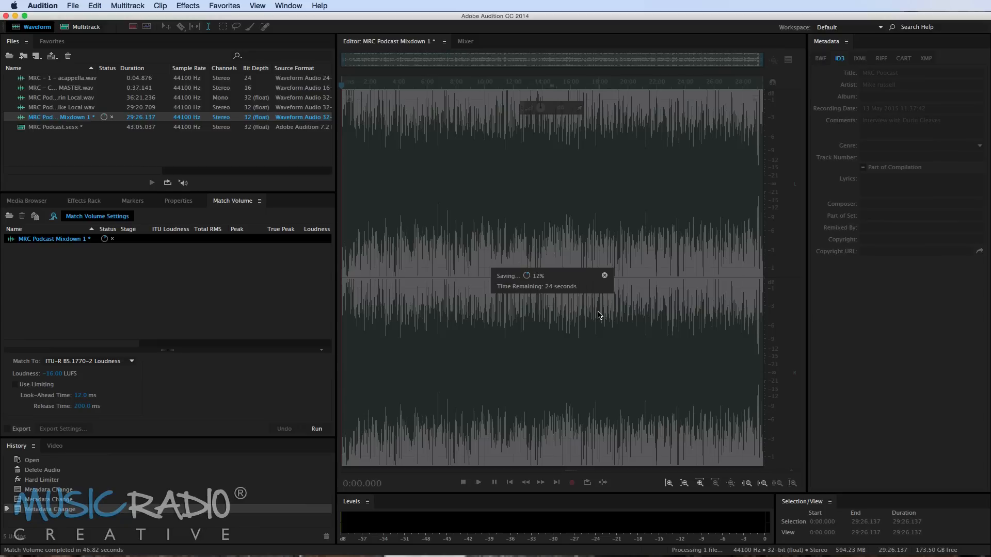